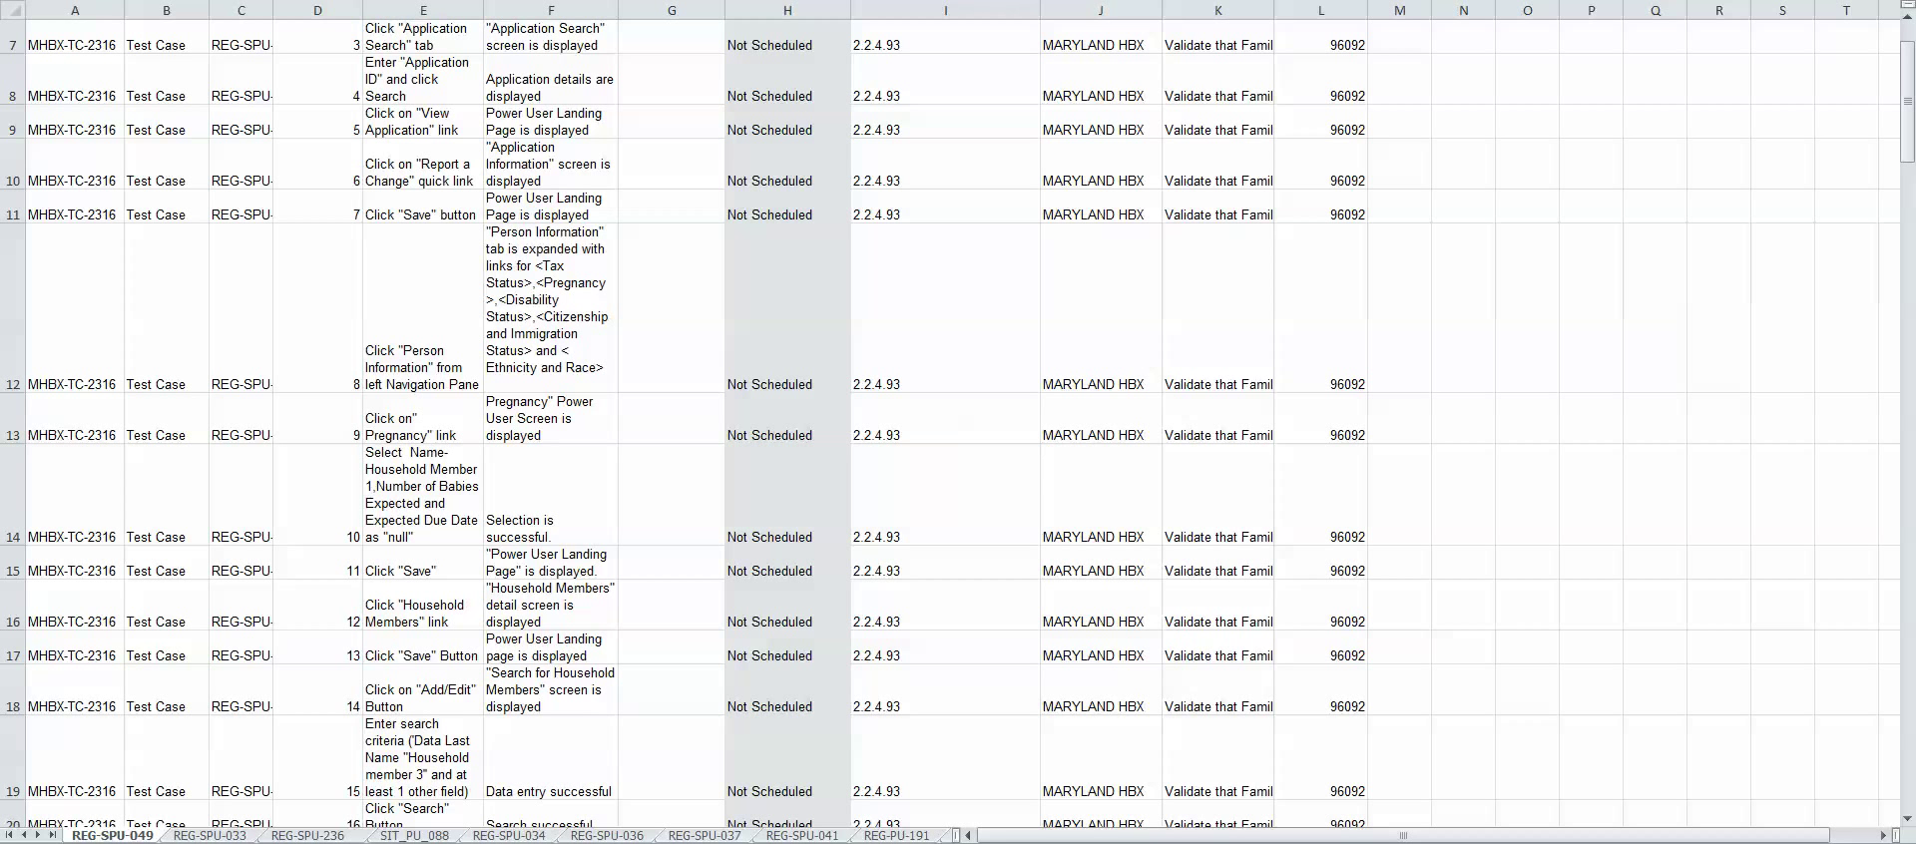
Step: Browse sheets SIT_PU_088, REG-SPU-036, REG-SPU-049 and REG-SPU-033, ending on MHBX-TC-2317
{"action": "left_click", "coordinate": [239, 495]}
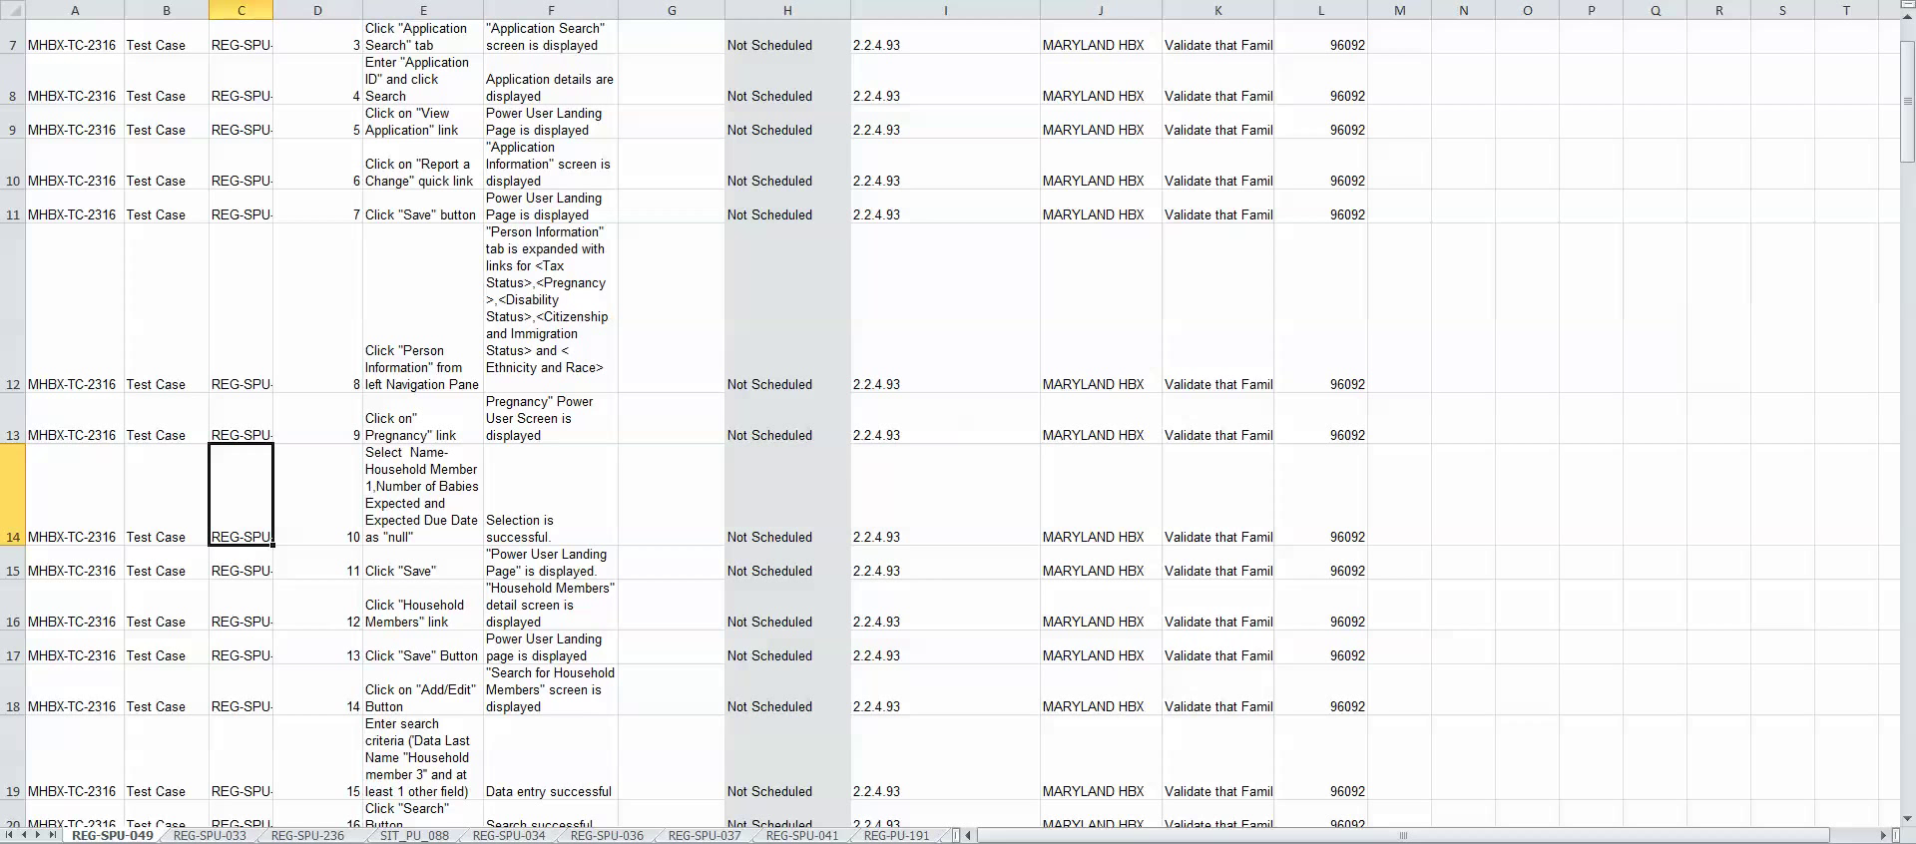
{"action": "left_click", "coordinate": [208, 835]}
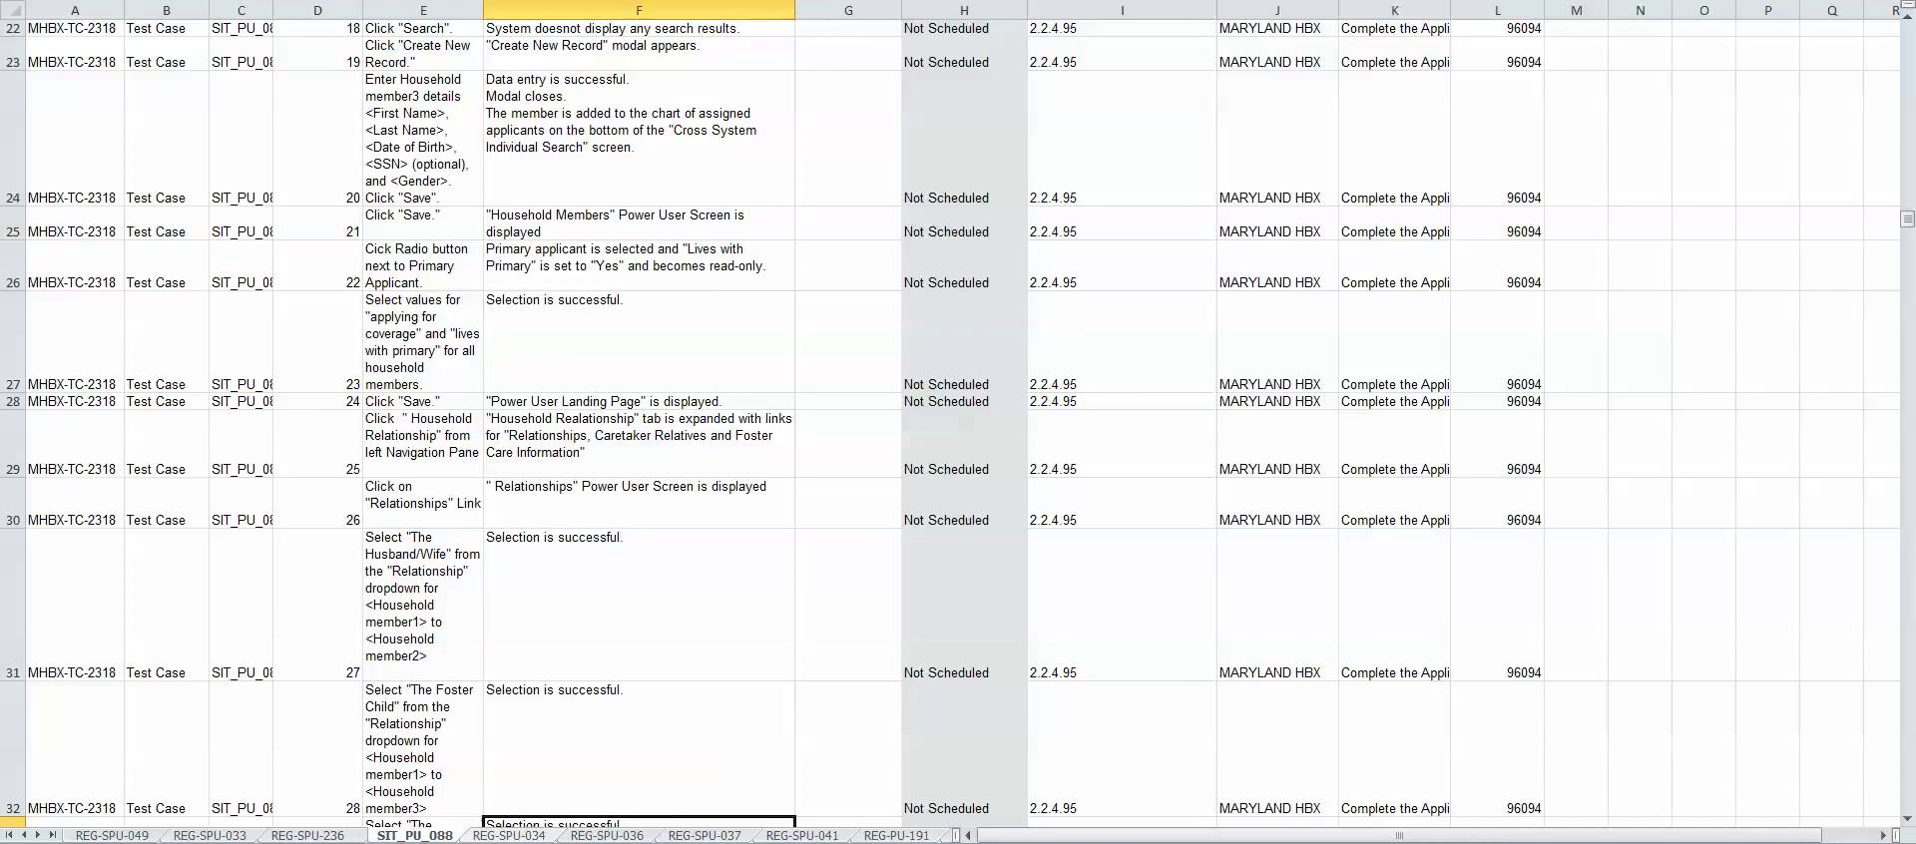
{"action": "left_click", "coordinate": [605, 836]}
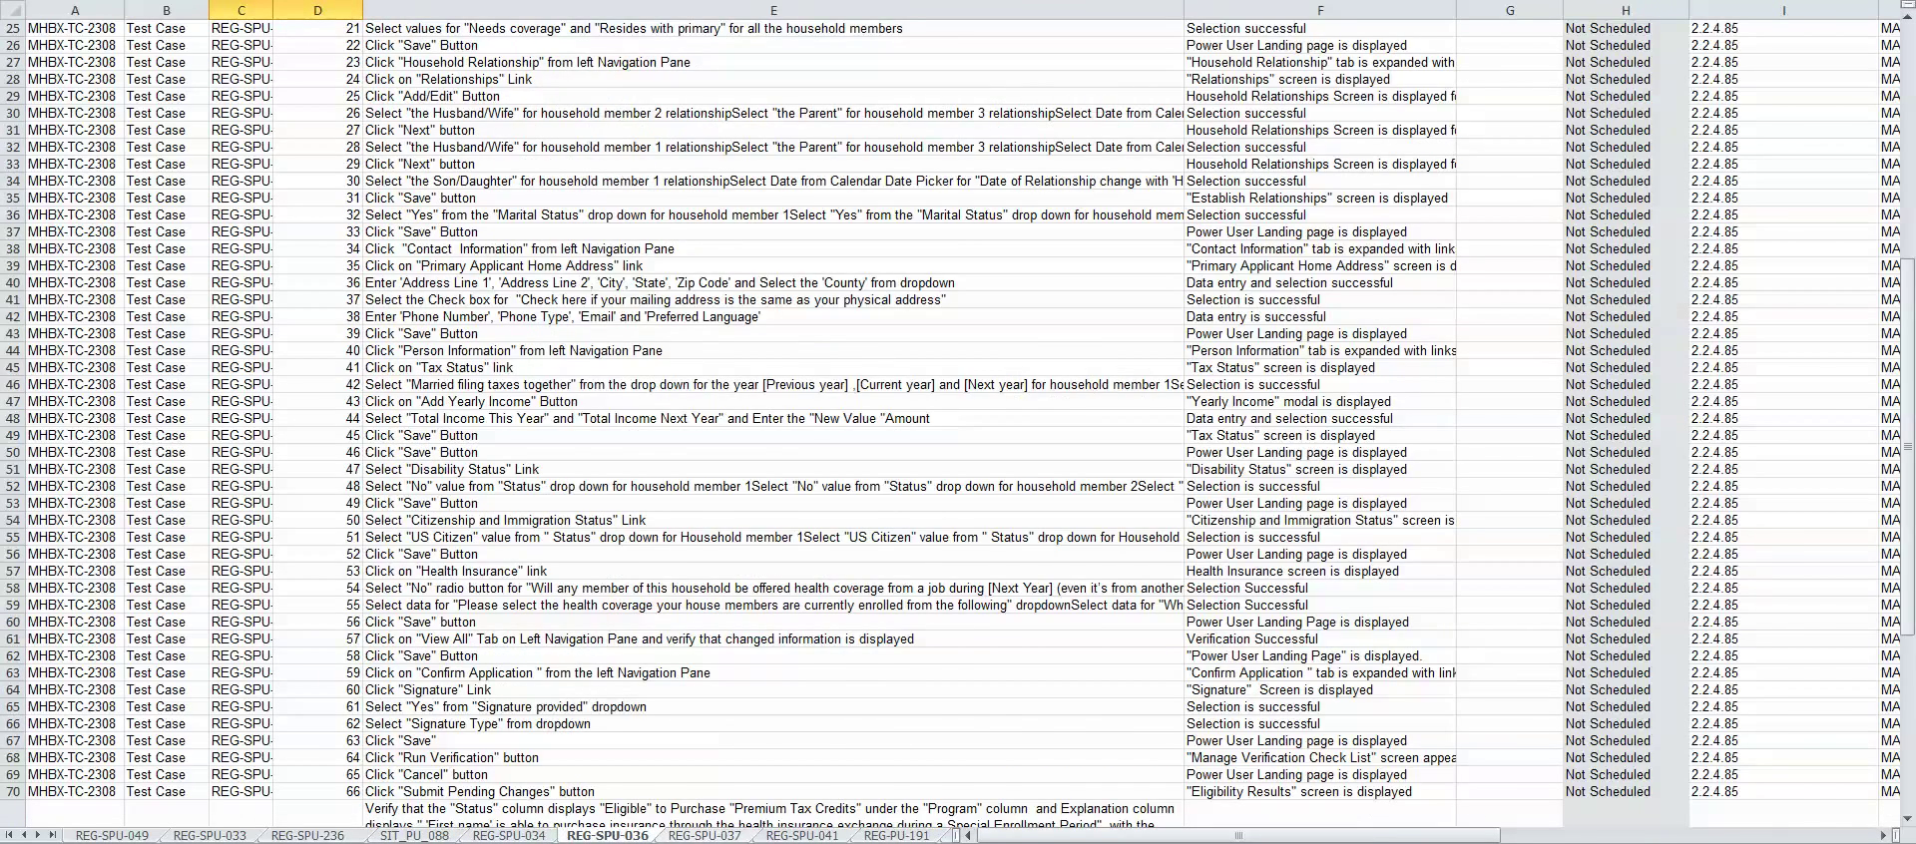
{"action": "left_click", "coordinate": [110, 838]}
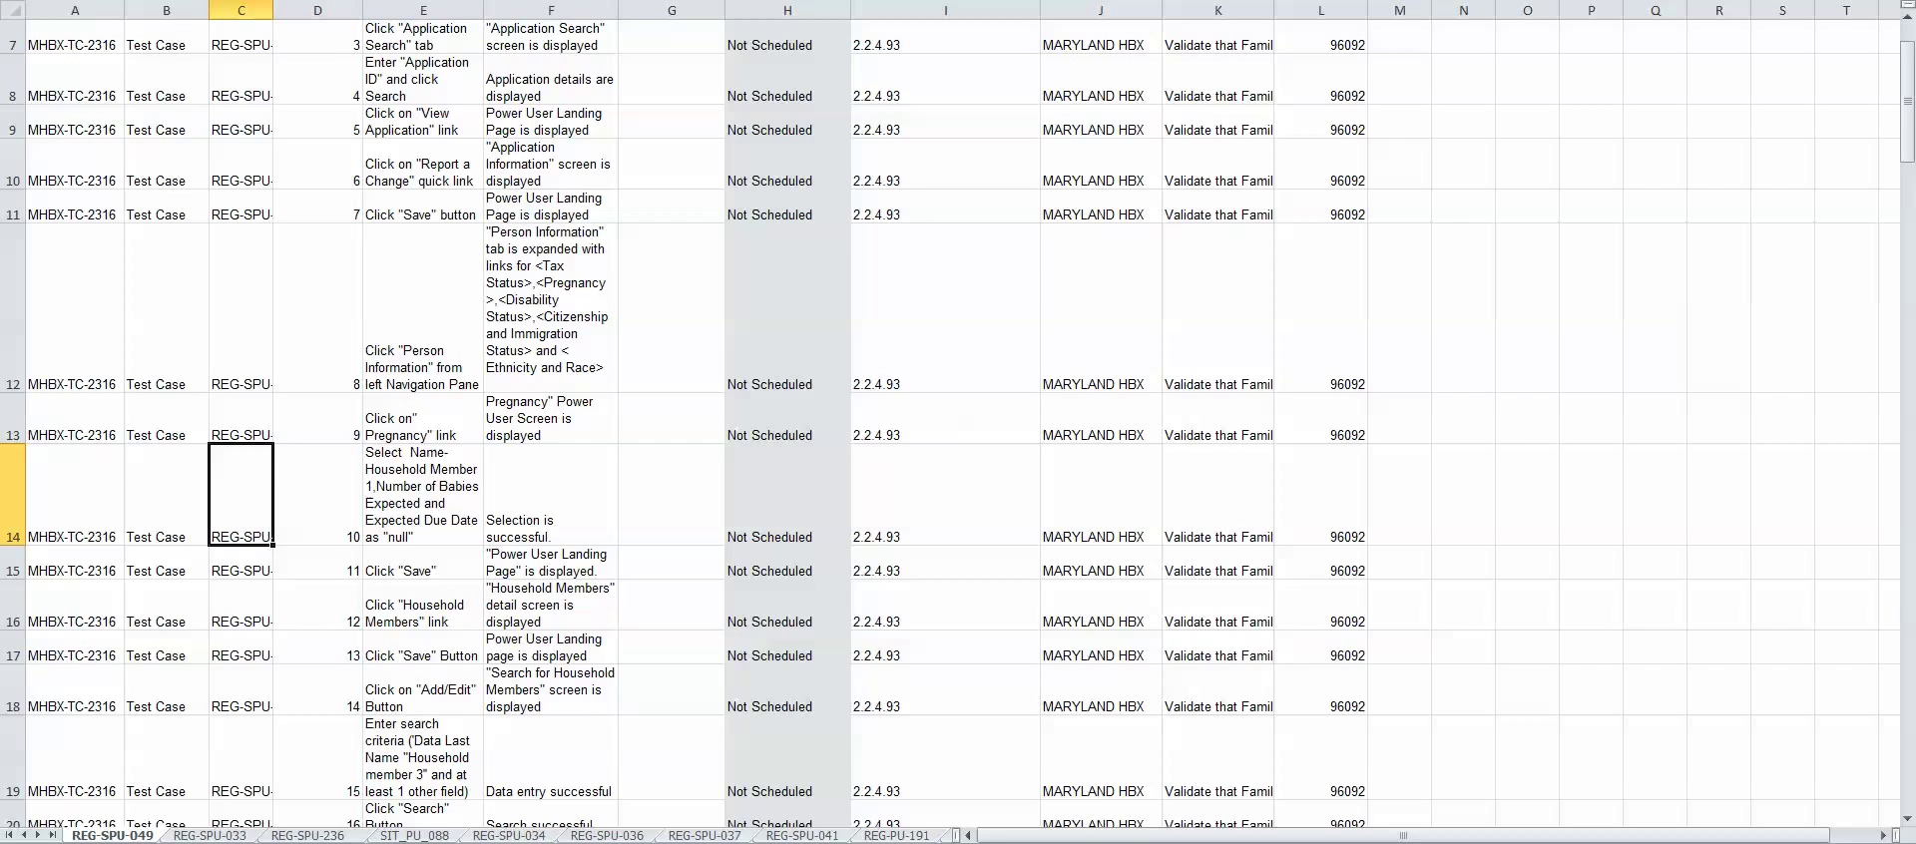
{"action": "left_click", "coordinate": [207, 835]}
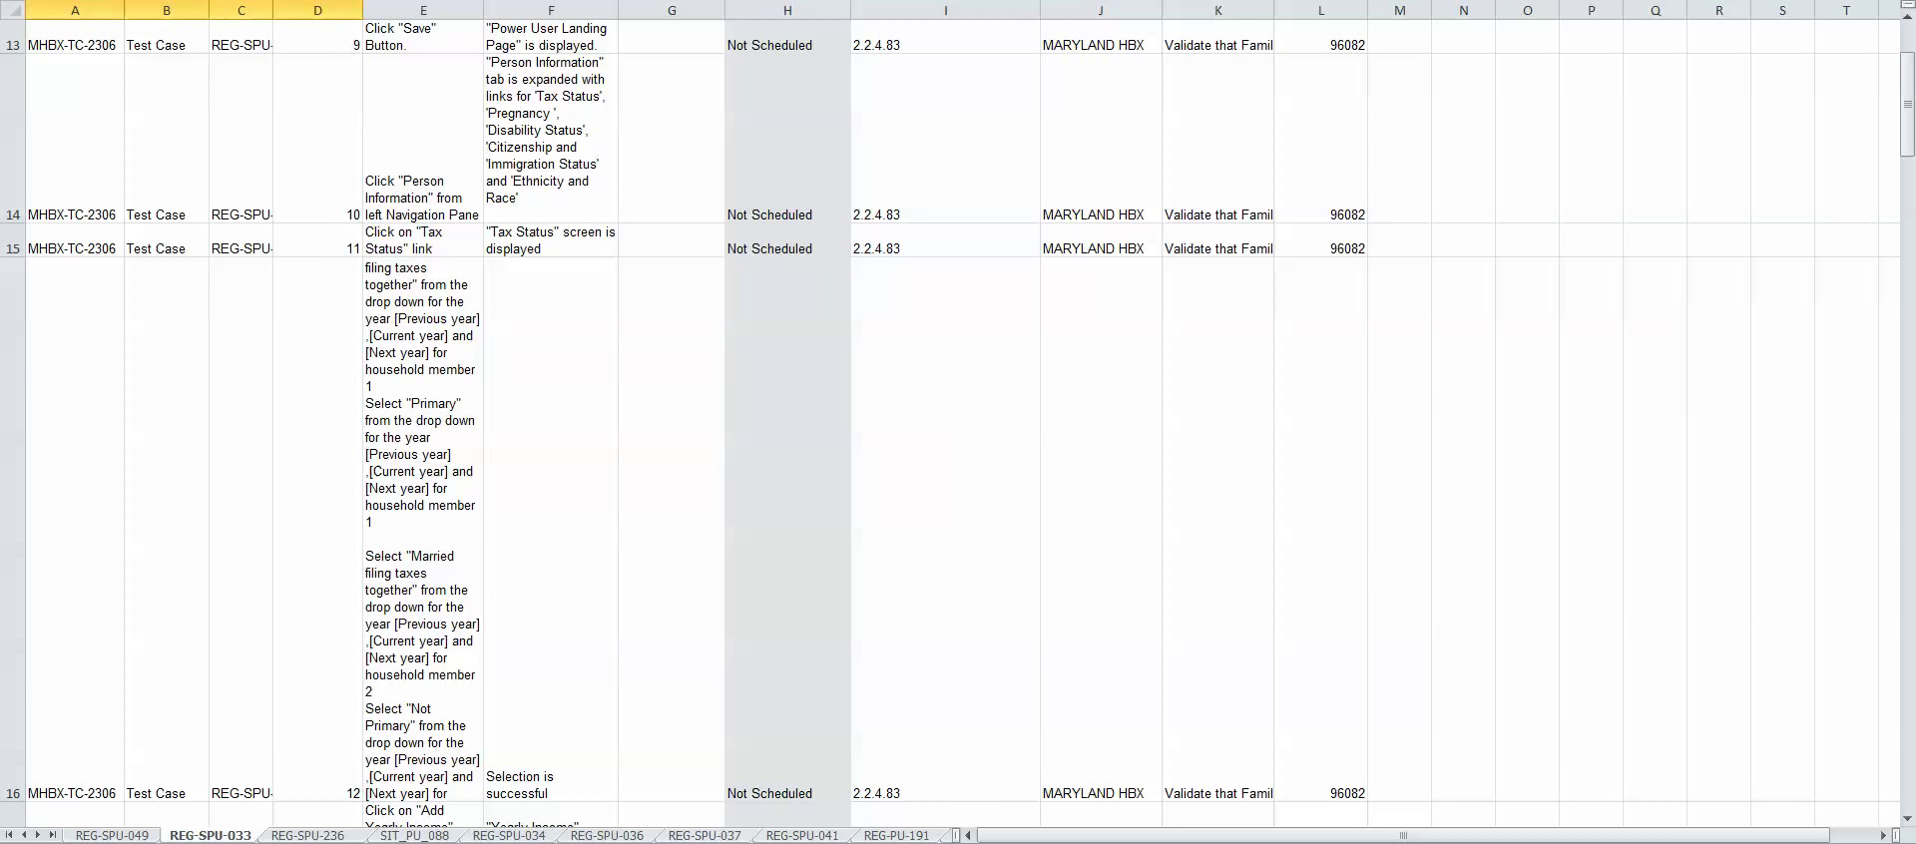
{"action": "left_click", "coordinate": [413, 835]}
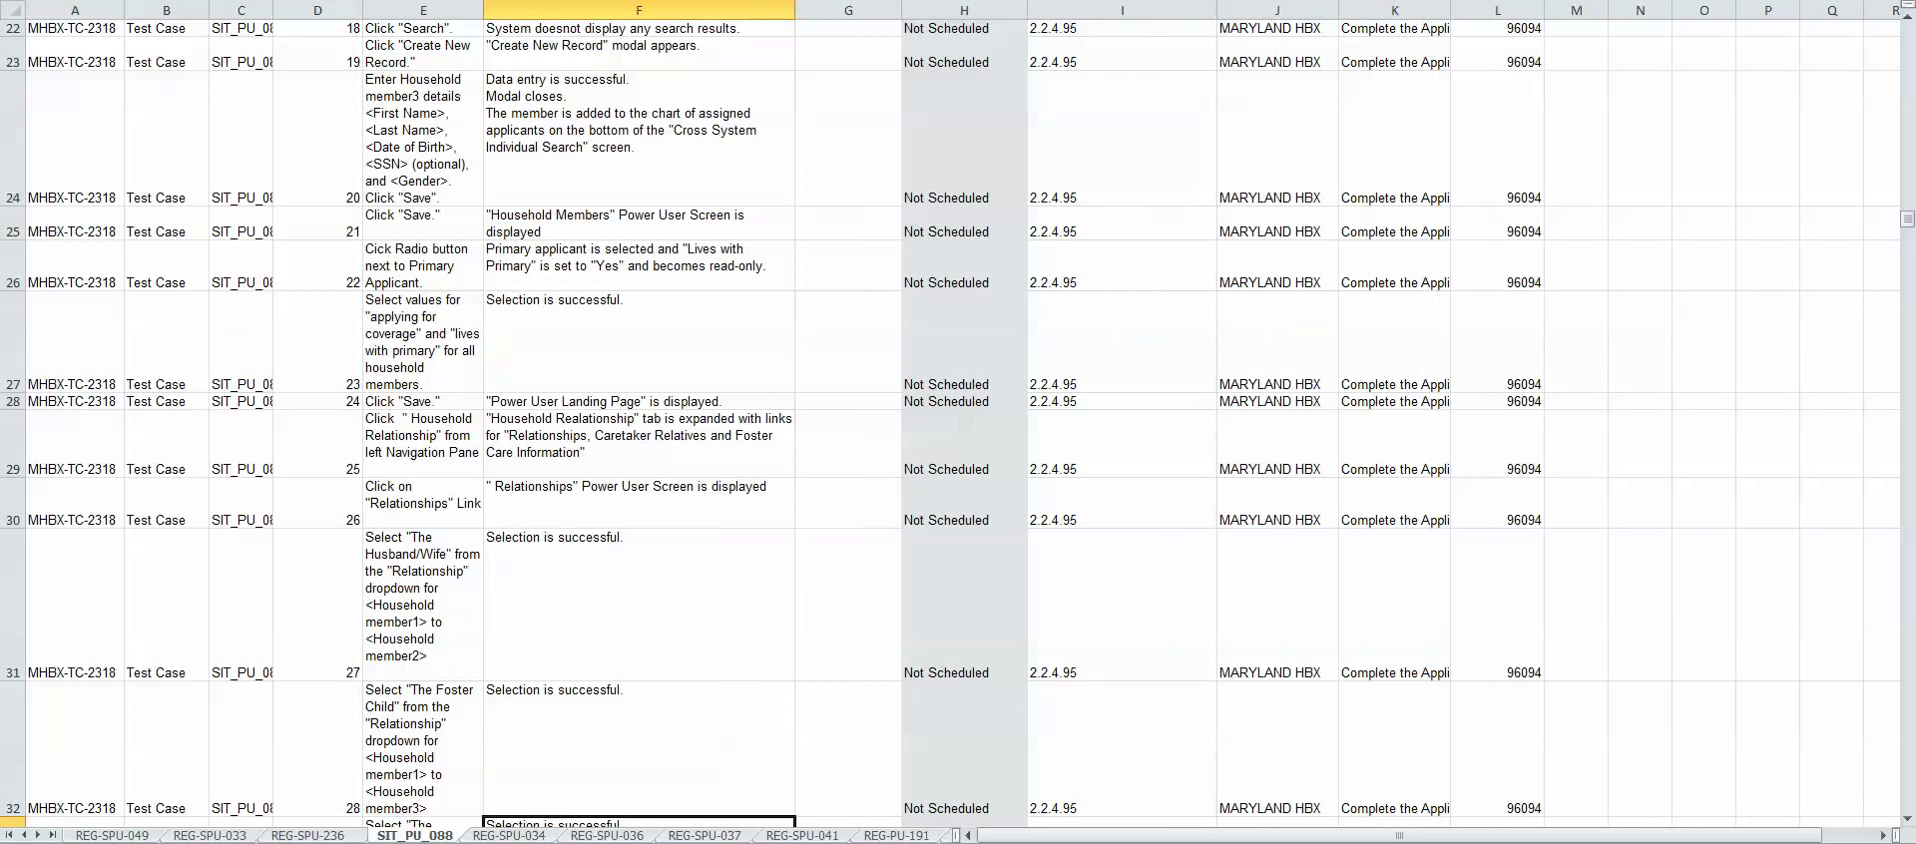
{"action": "left_click", "coordinate": [600, 835]}
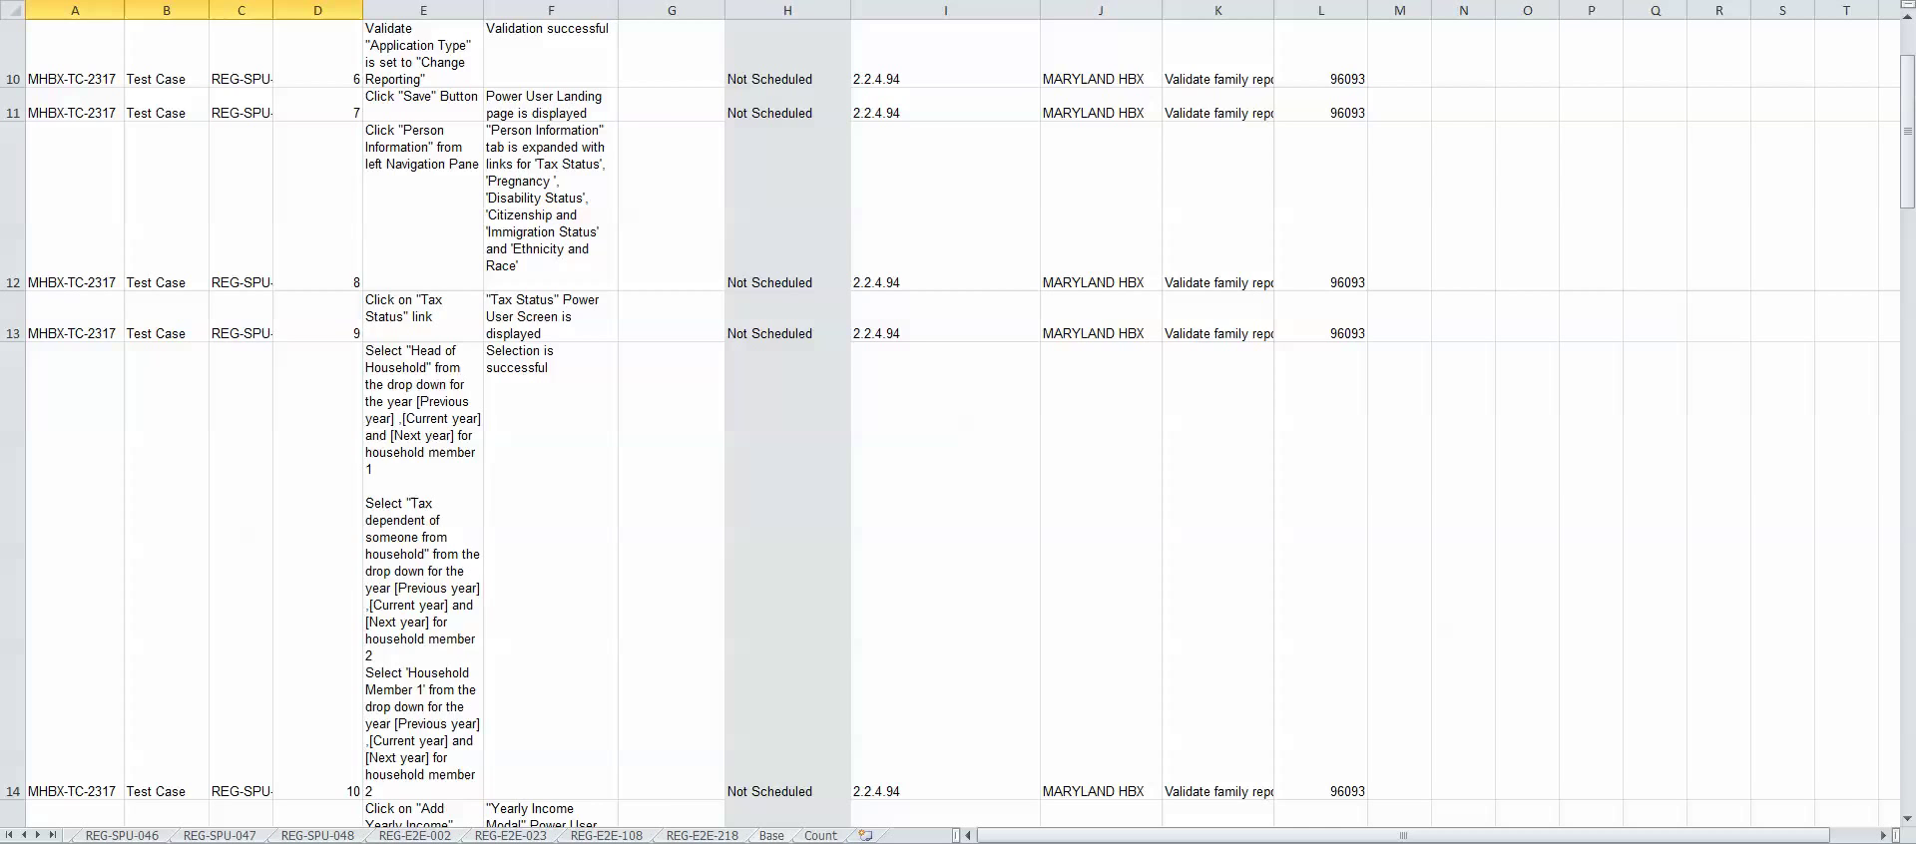
Step: Add a new worksheet named List and open its VBA code module via View Code
{"action": "left_click", "coordinate": [819, 835]}
{"action": "type", "text": "List"}
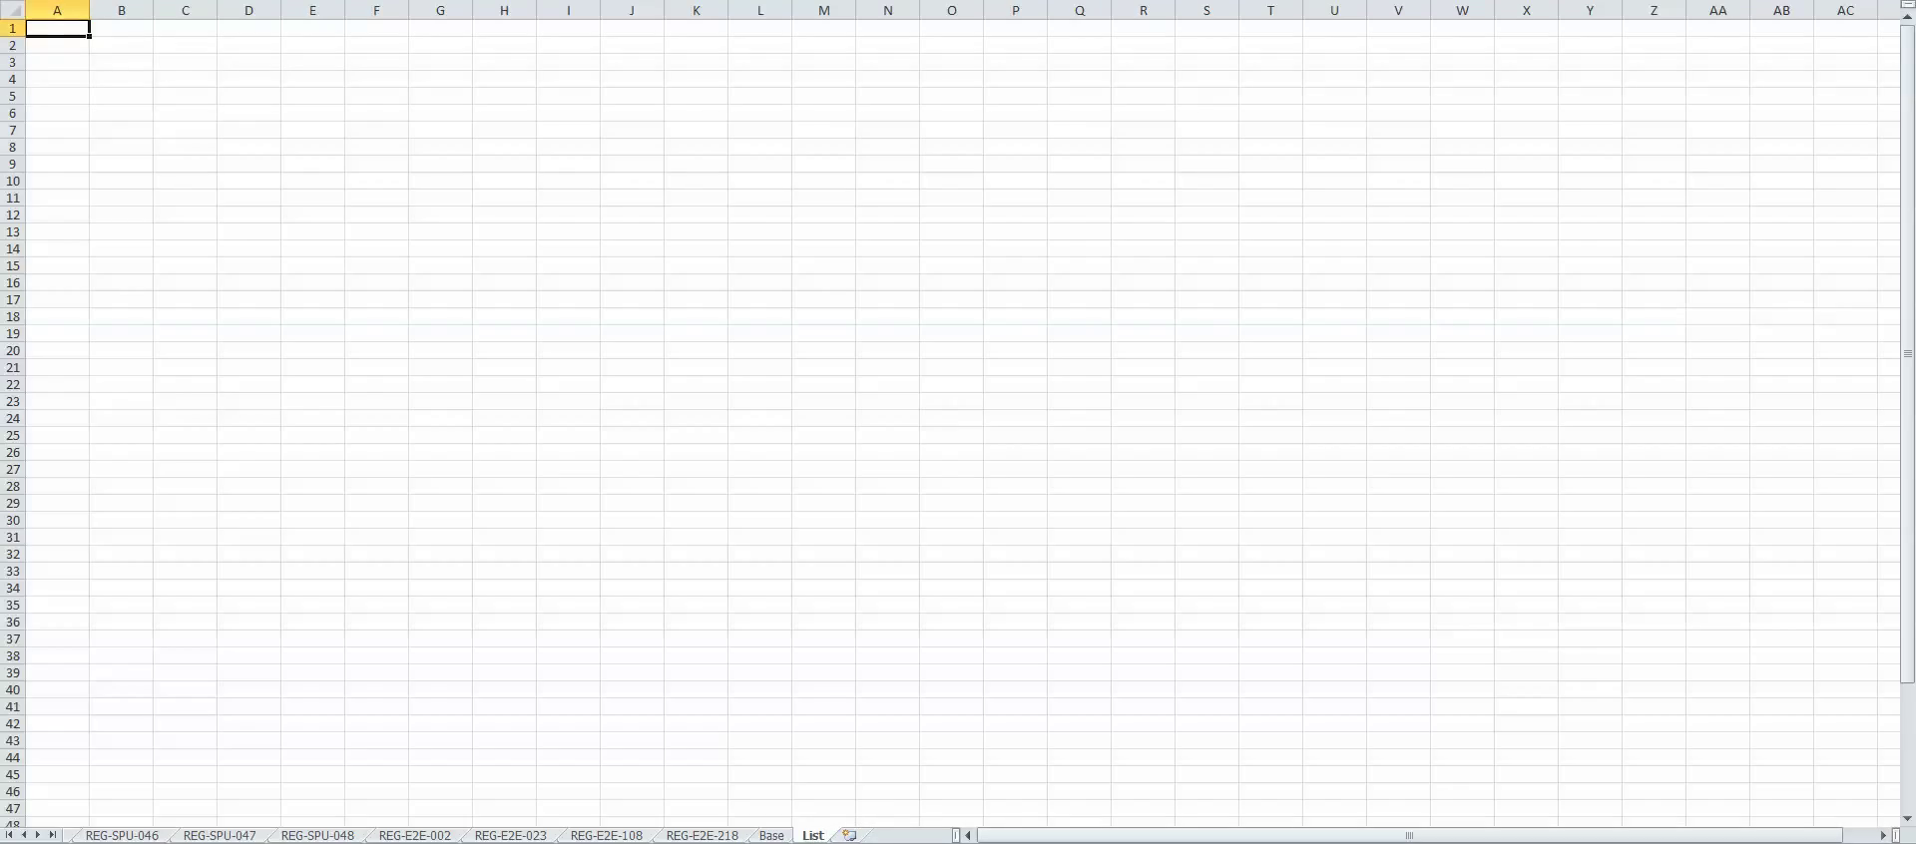
{"action": "right_click", "coordinate": [811, 836]}
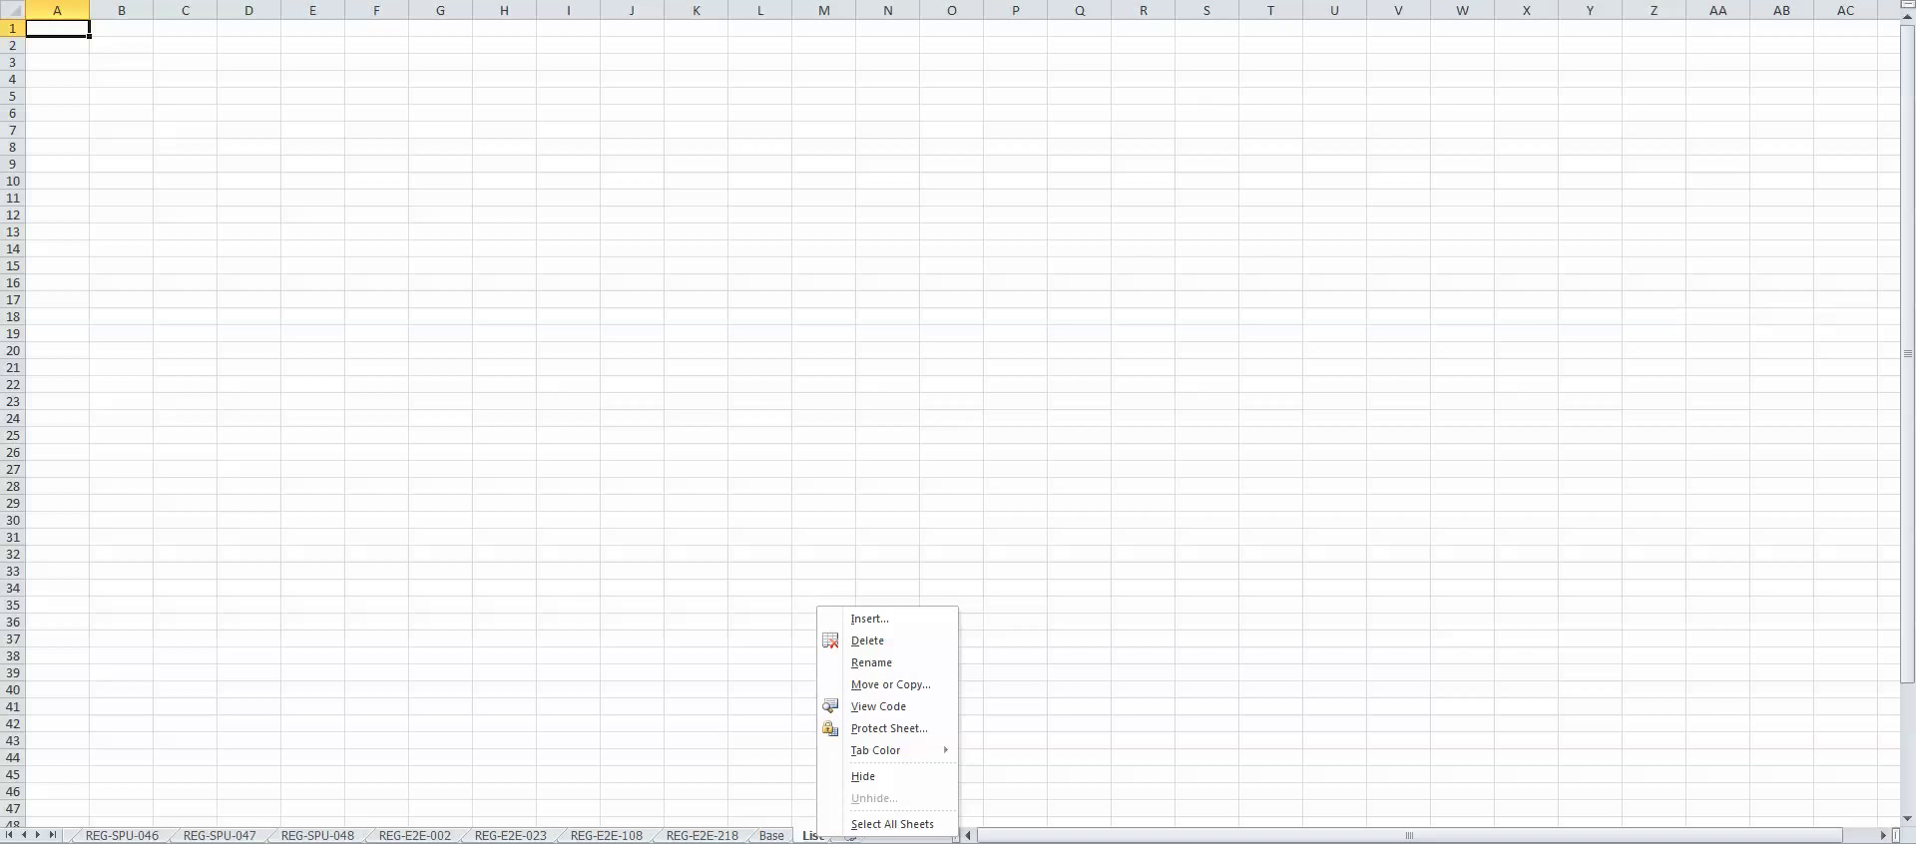
{"action": "left_click", "coordinate": [877, 707]}
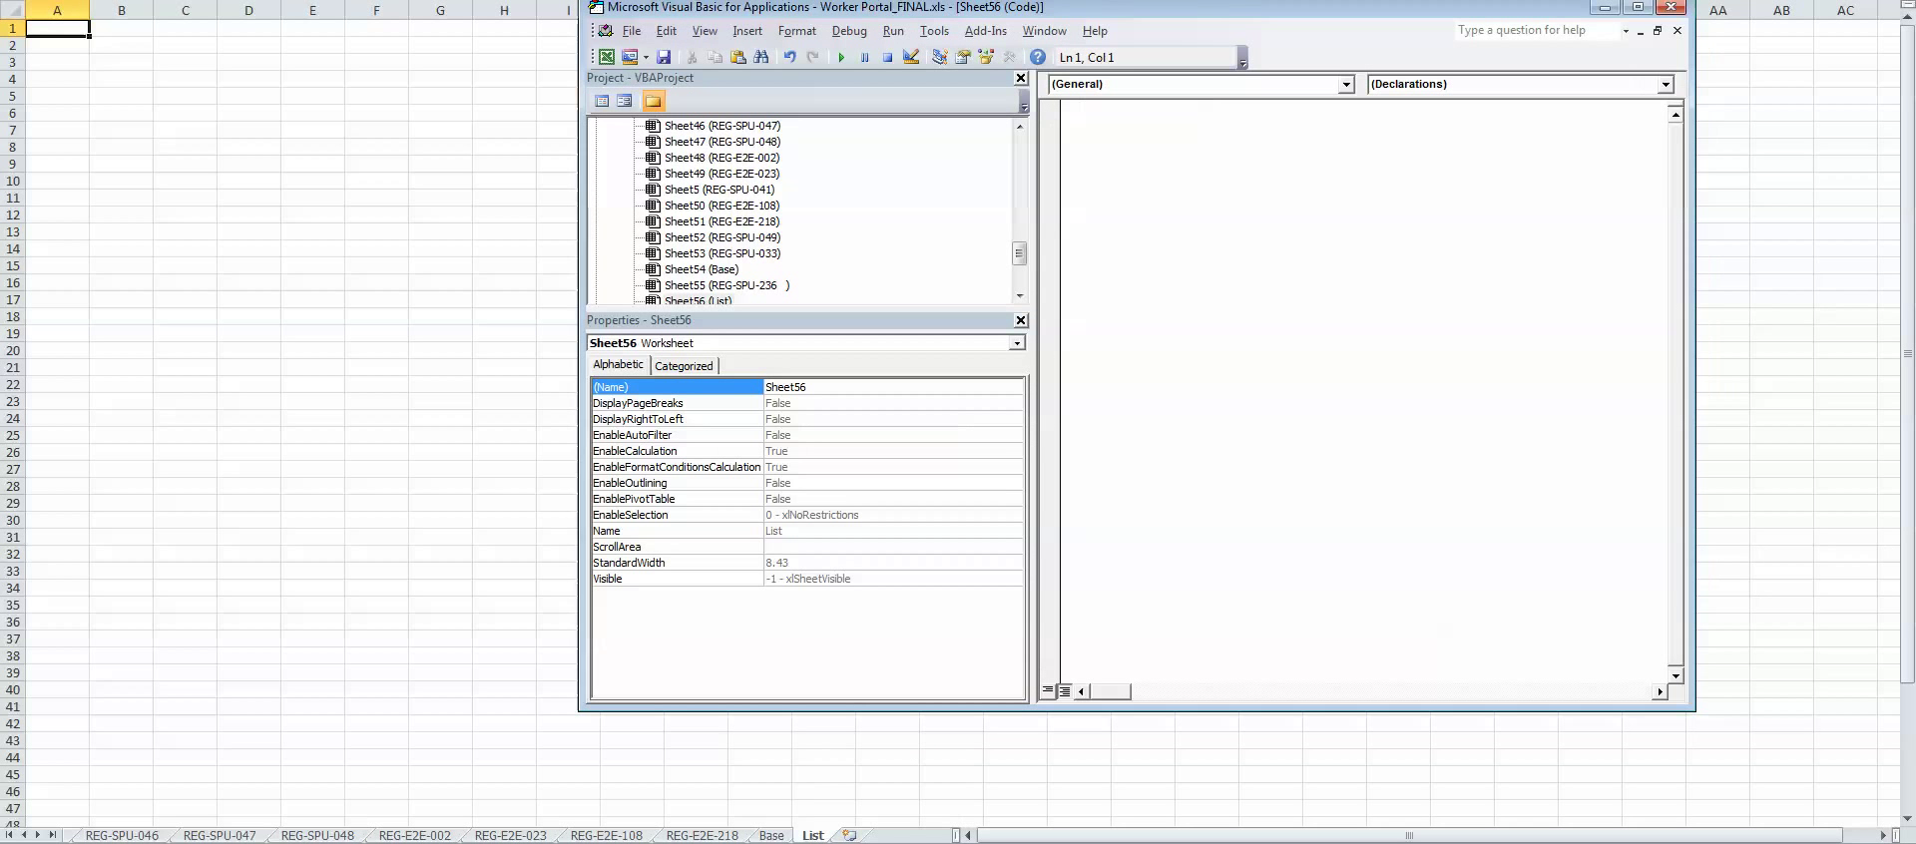
Step: Write Sub test() with the declaration Dim x As Integer in the List module
{"action": "type", "text": "S"}
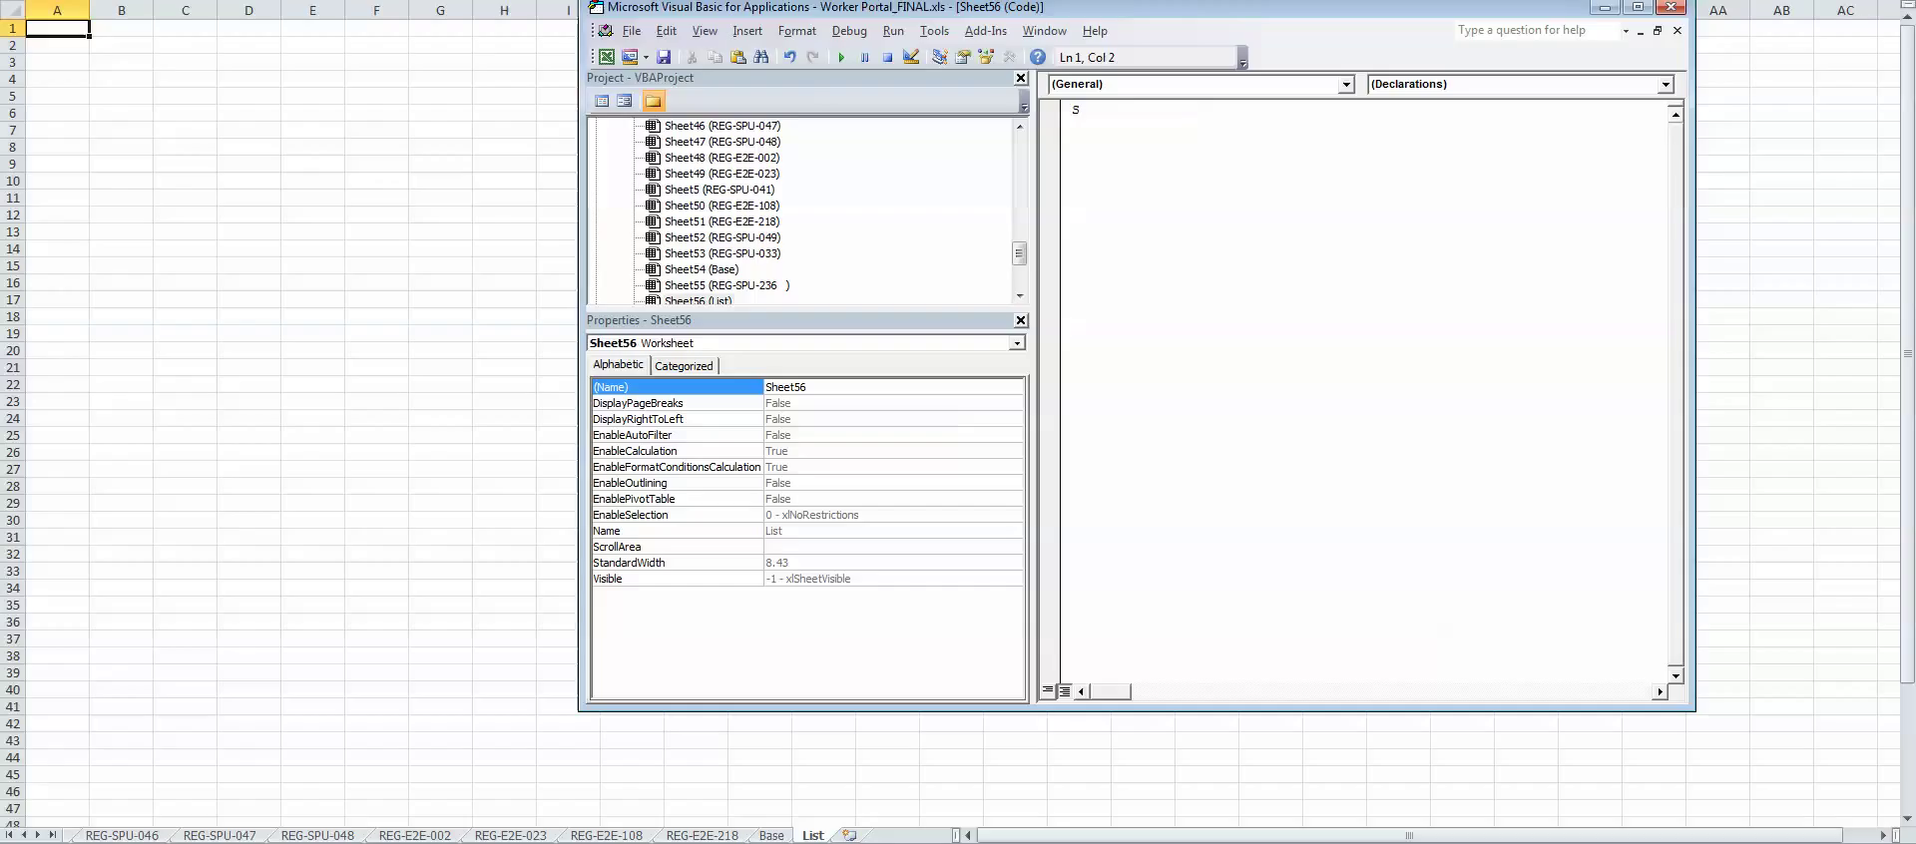
{"action": "type", "text": "ub test"}
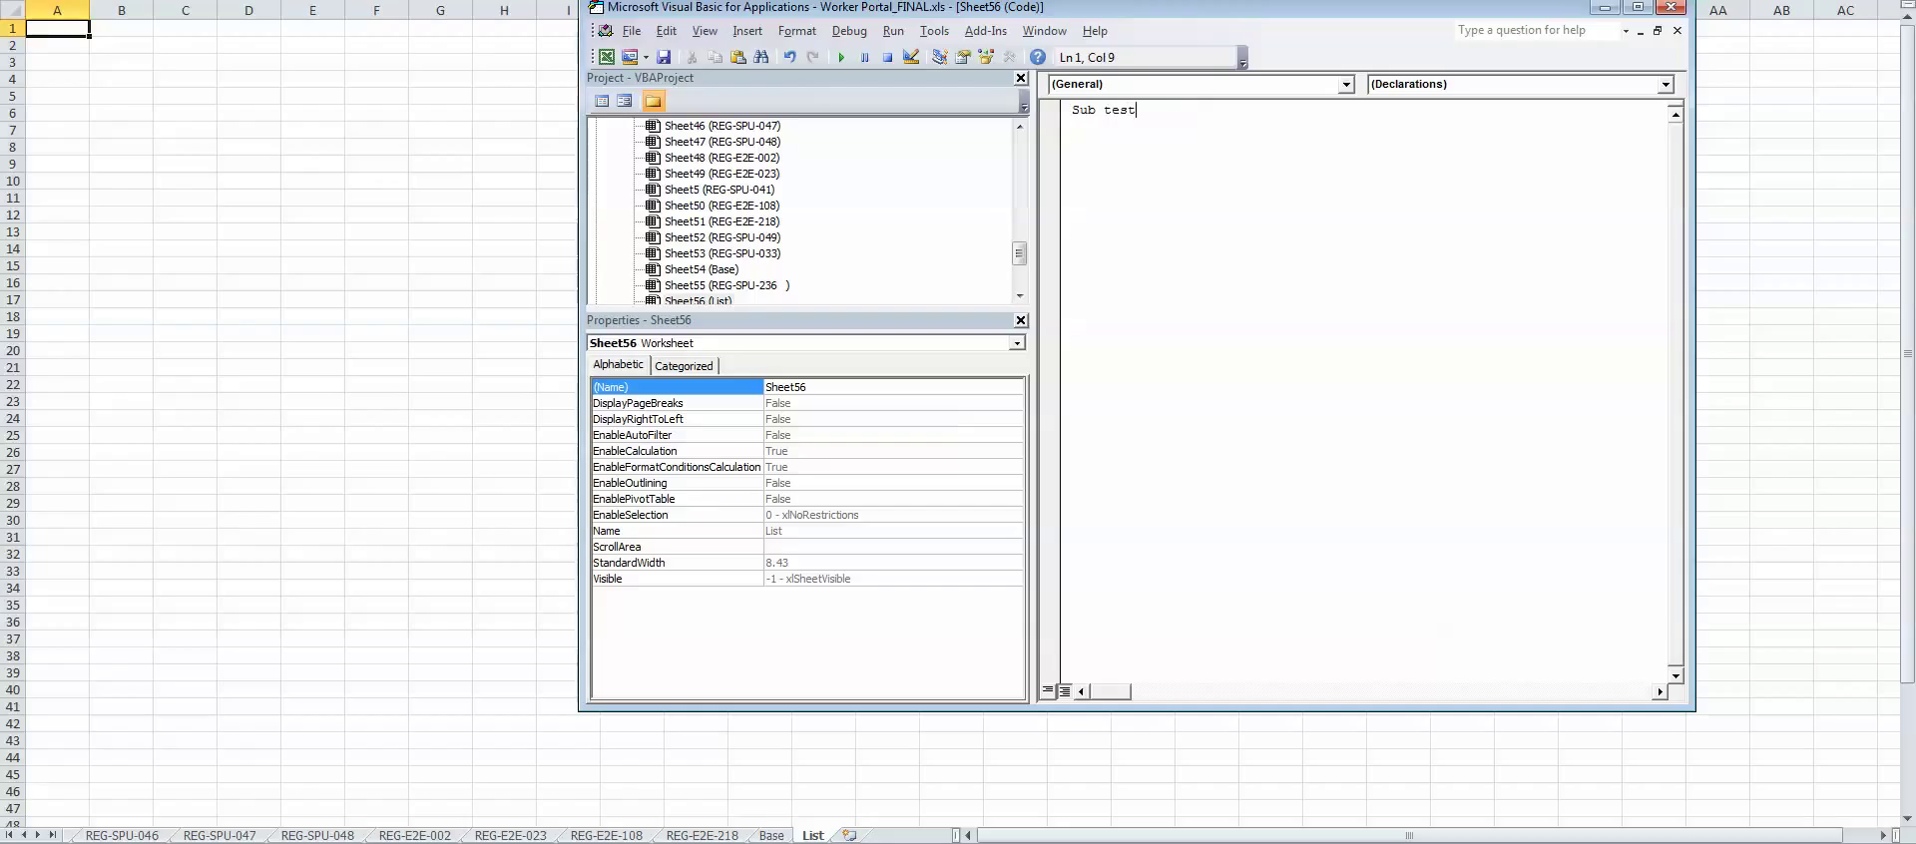
{"action": "type", "text": "()"}
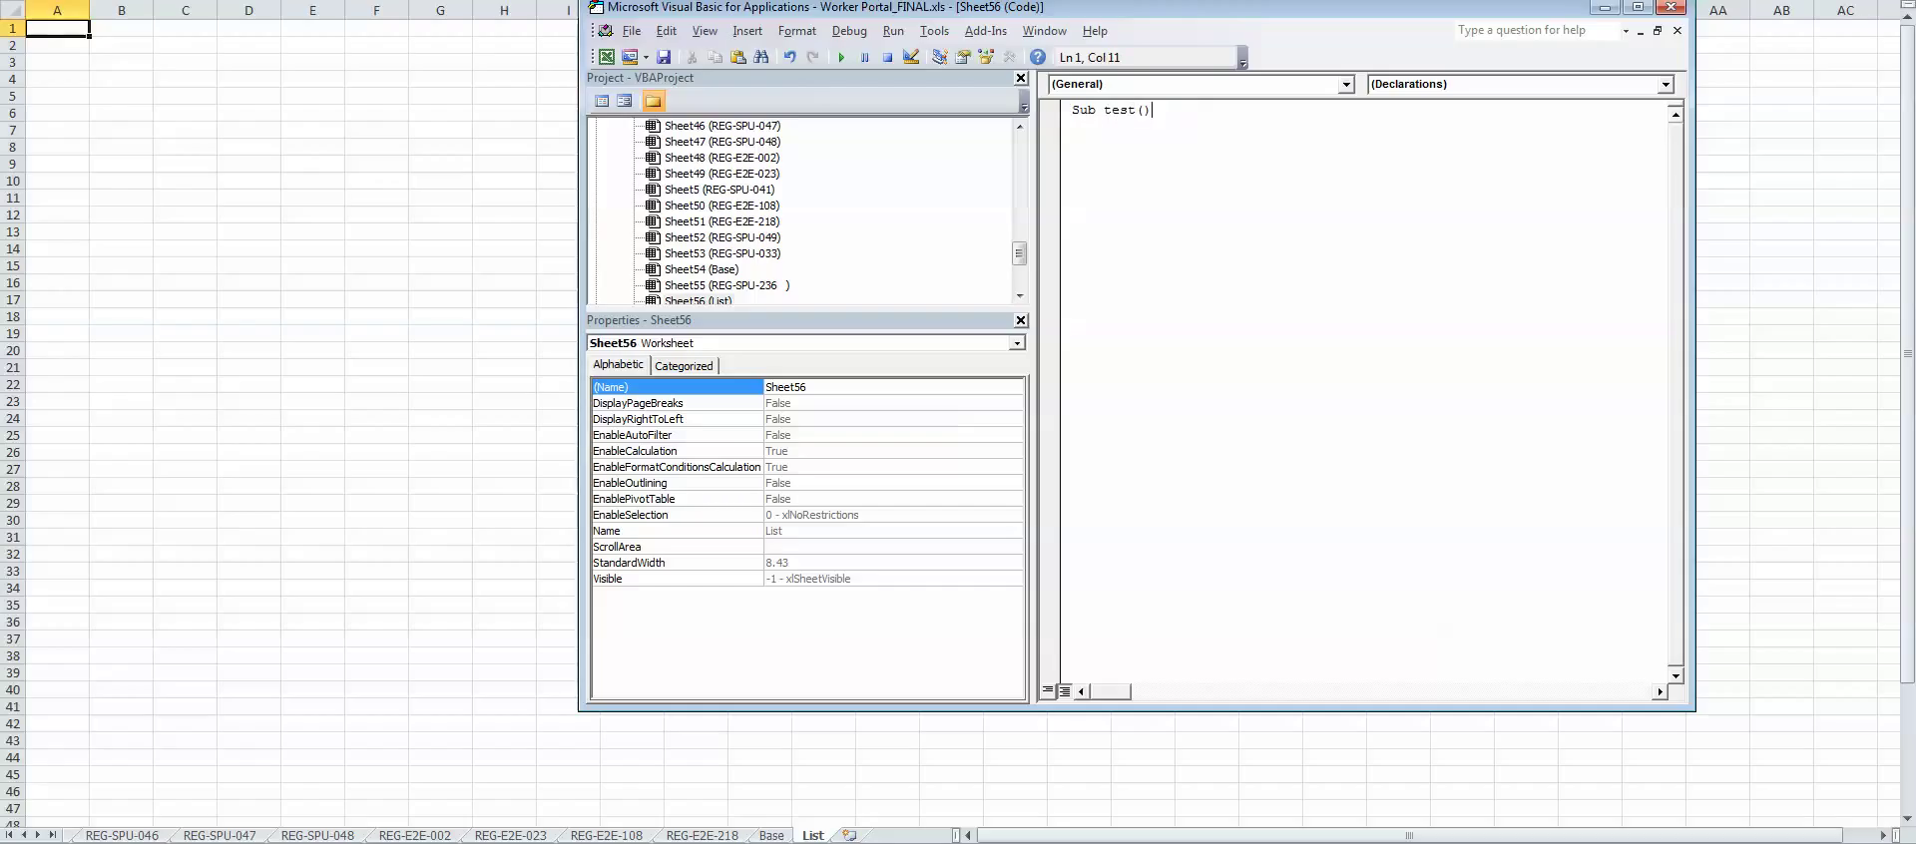
{"action": "key", "text": "enter"}
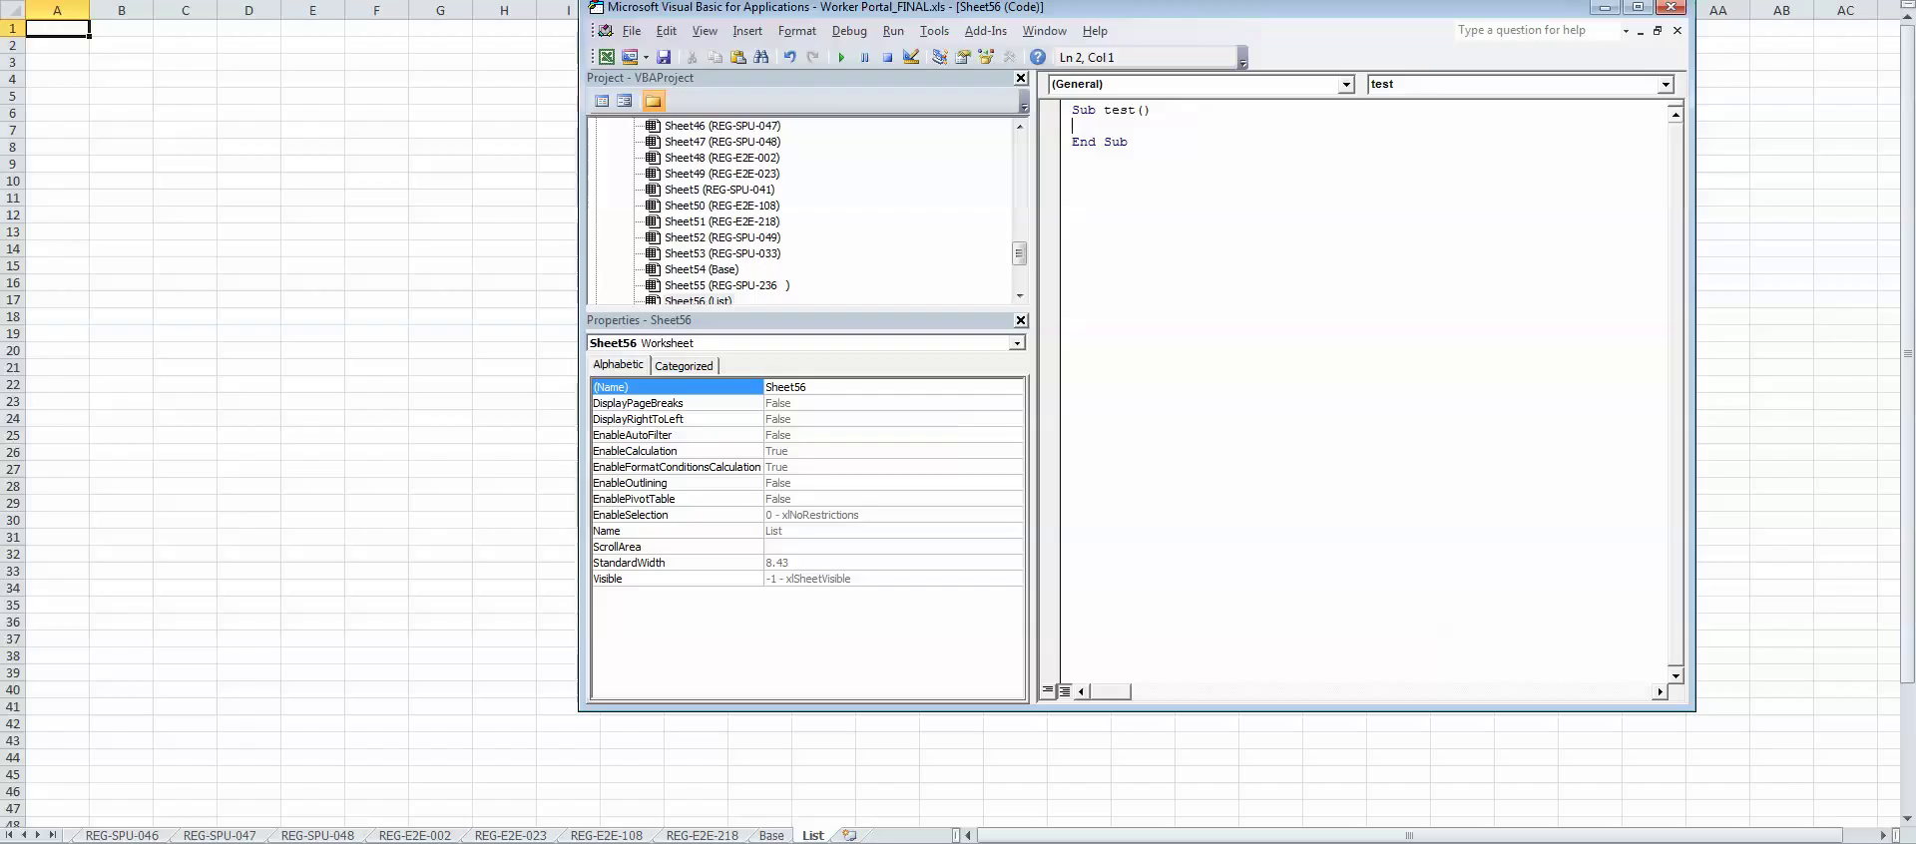
{"action": "type", "text": "Dim"}
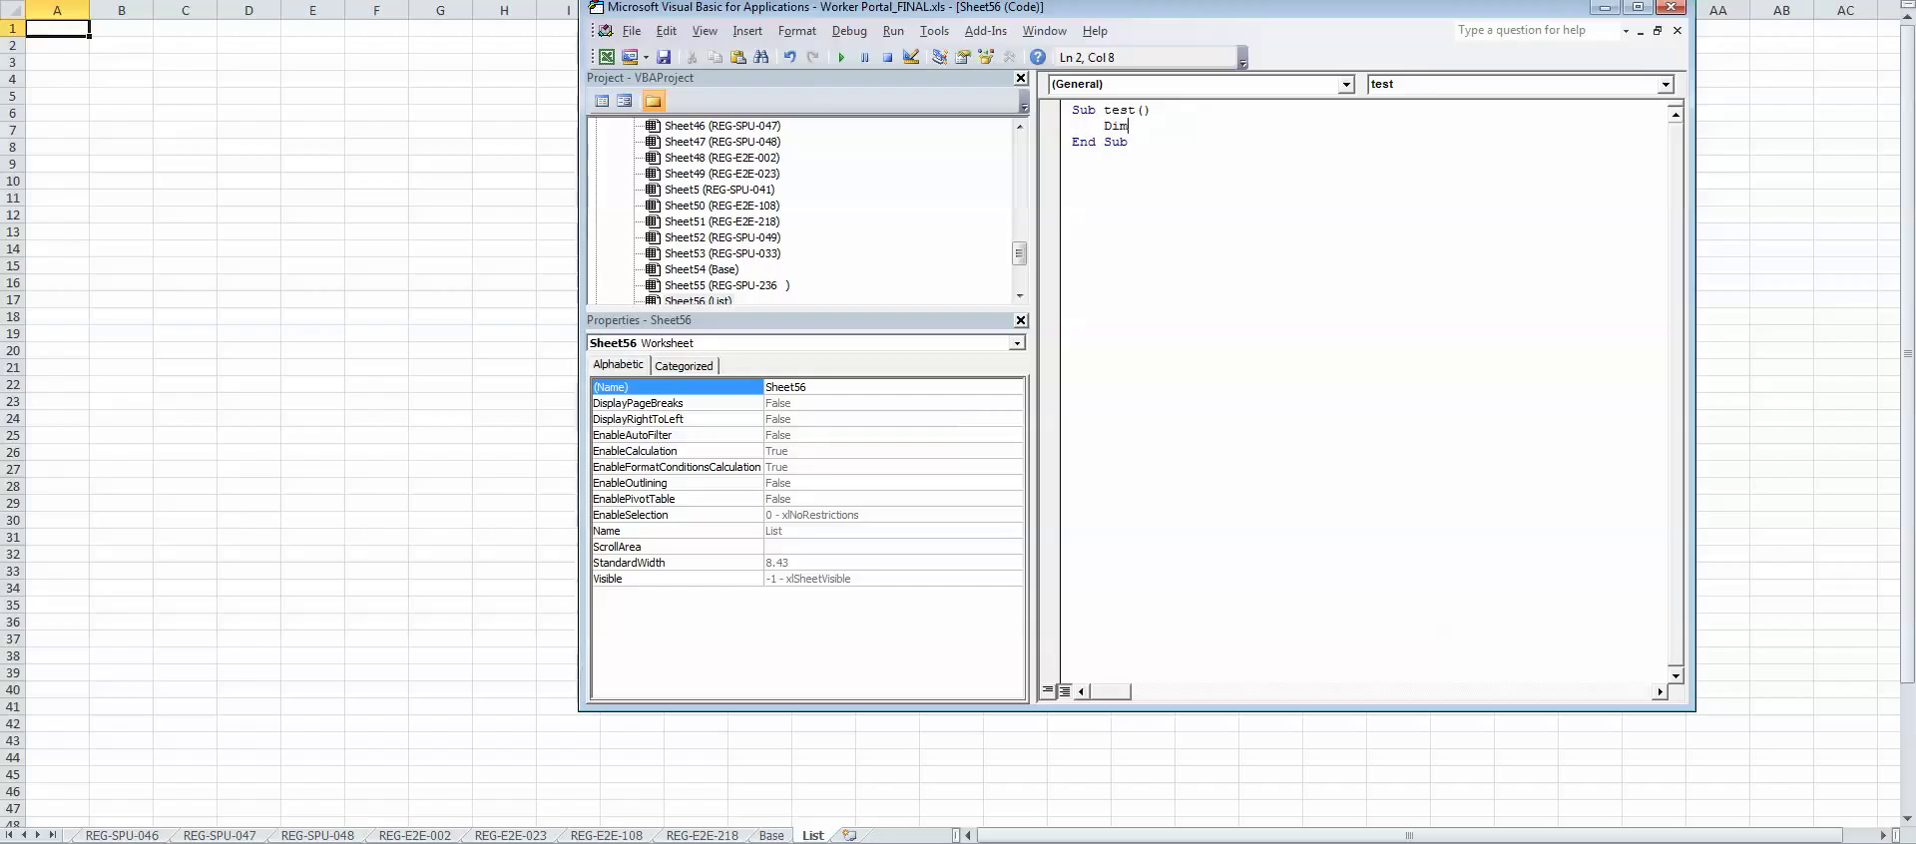
{"action": "type", "text": "x As i"}
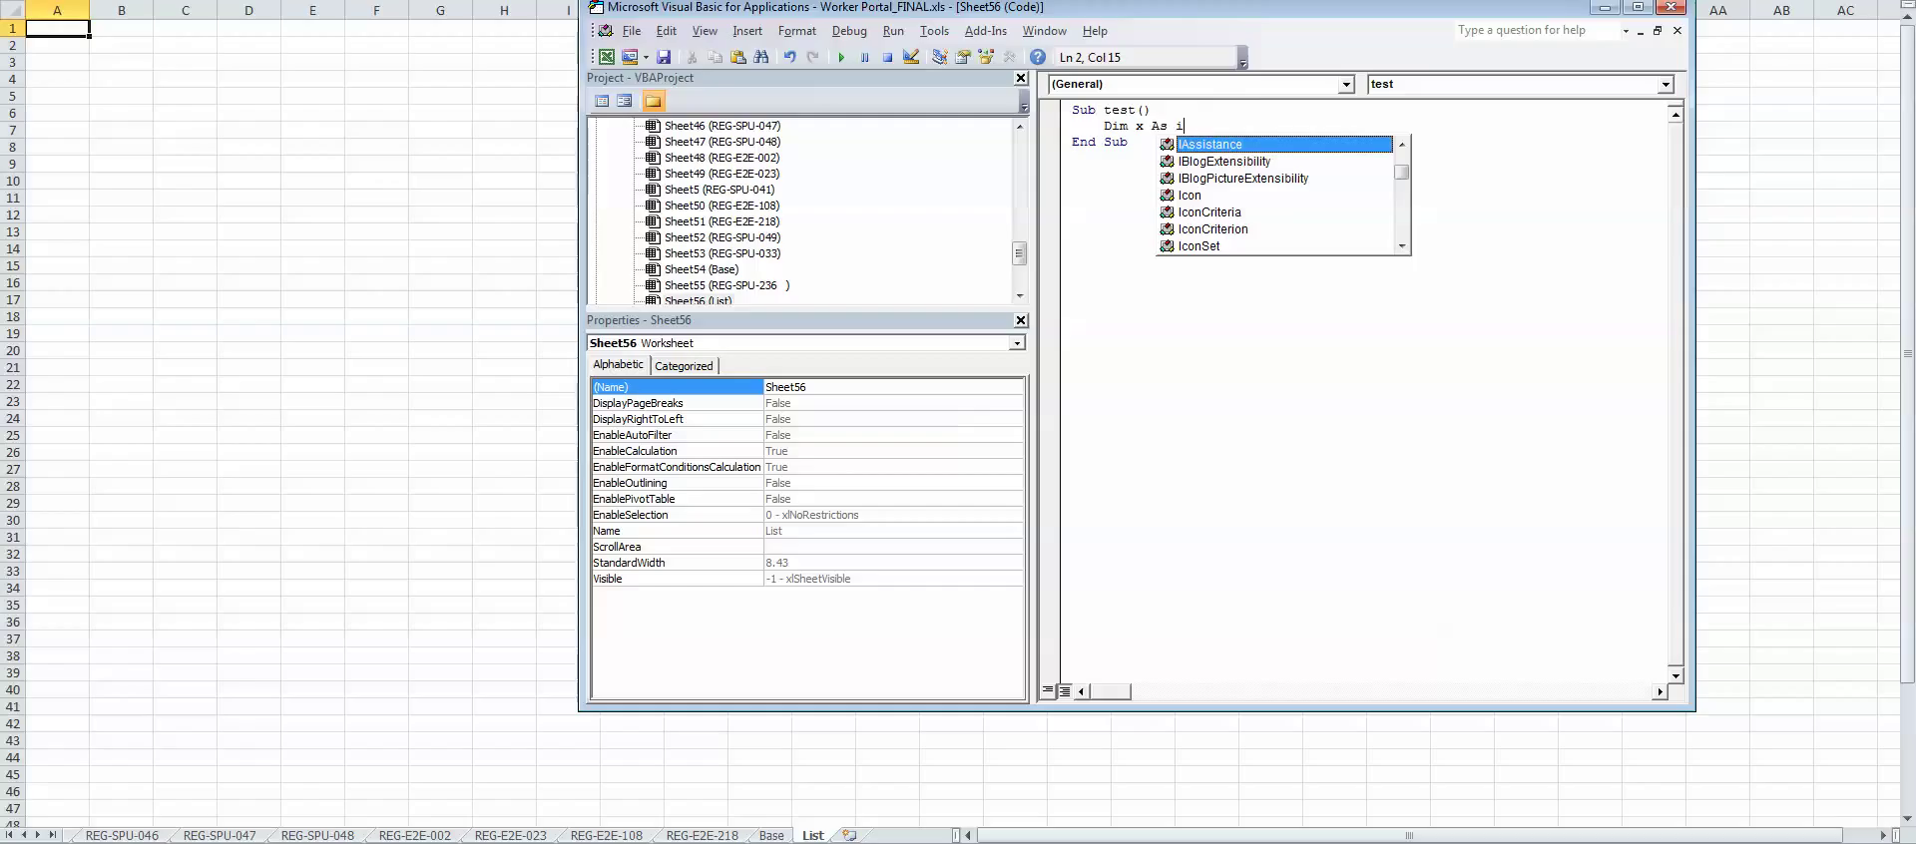
{"action": "type", "text": "n"}
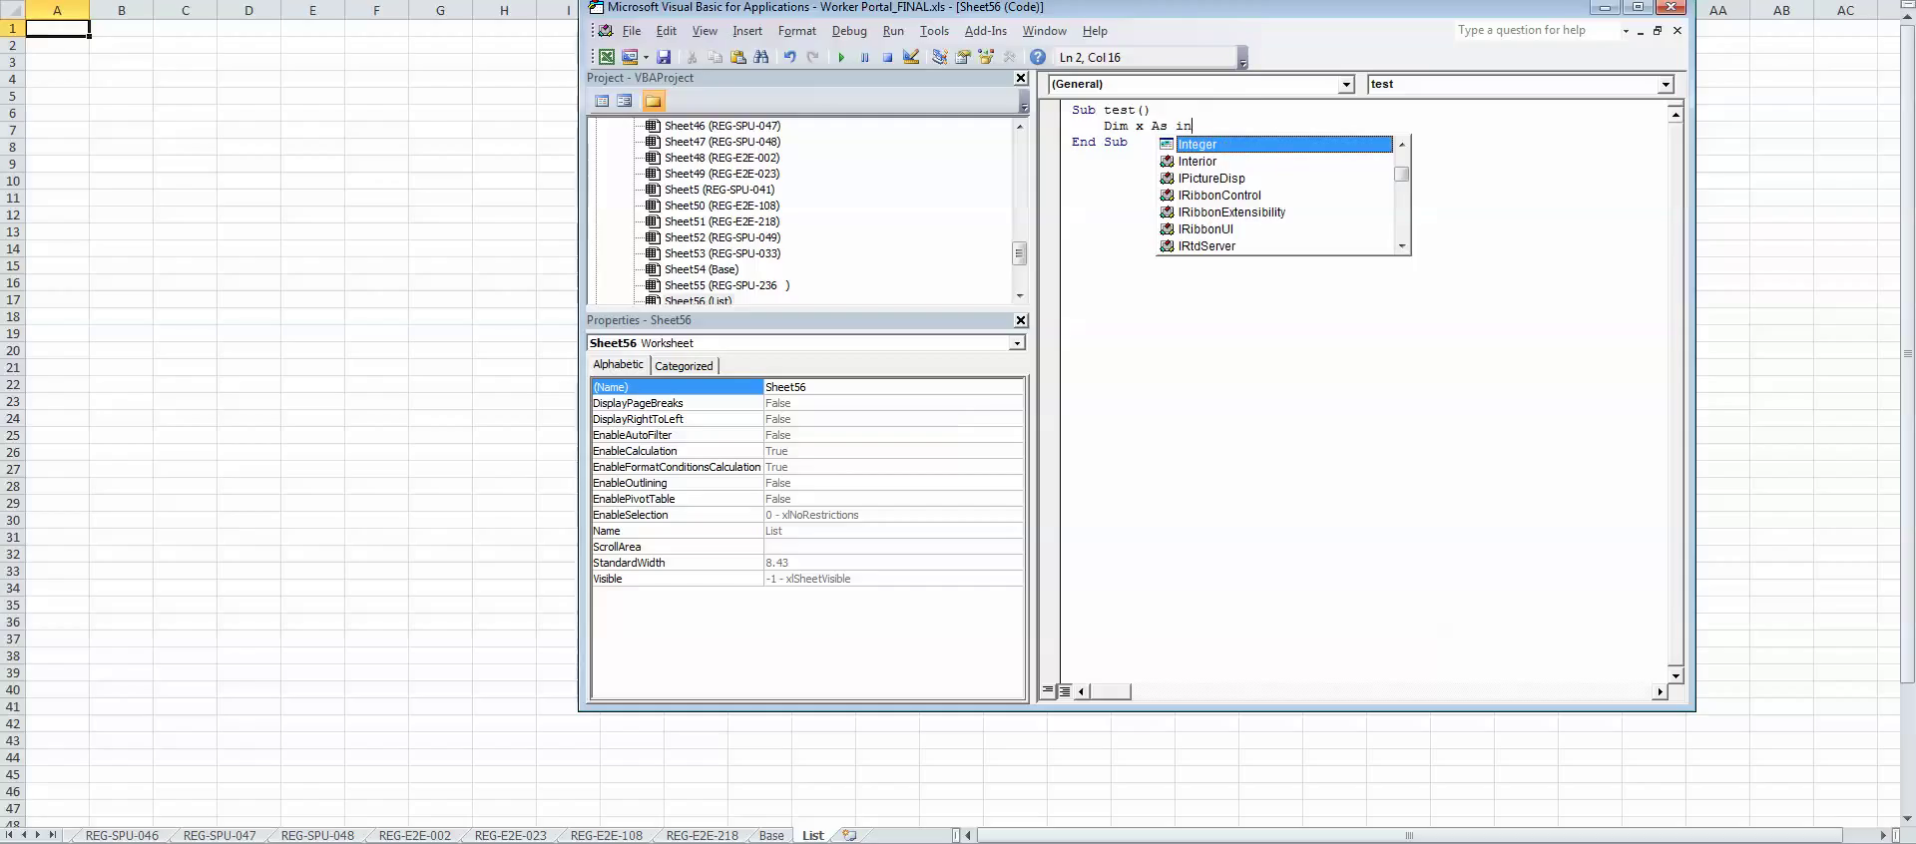
{"action": "key", "text": "Tab"}
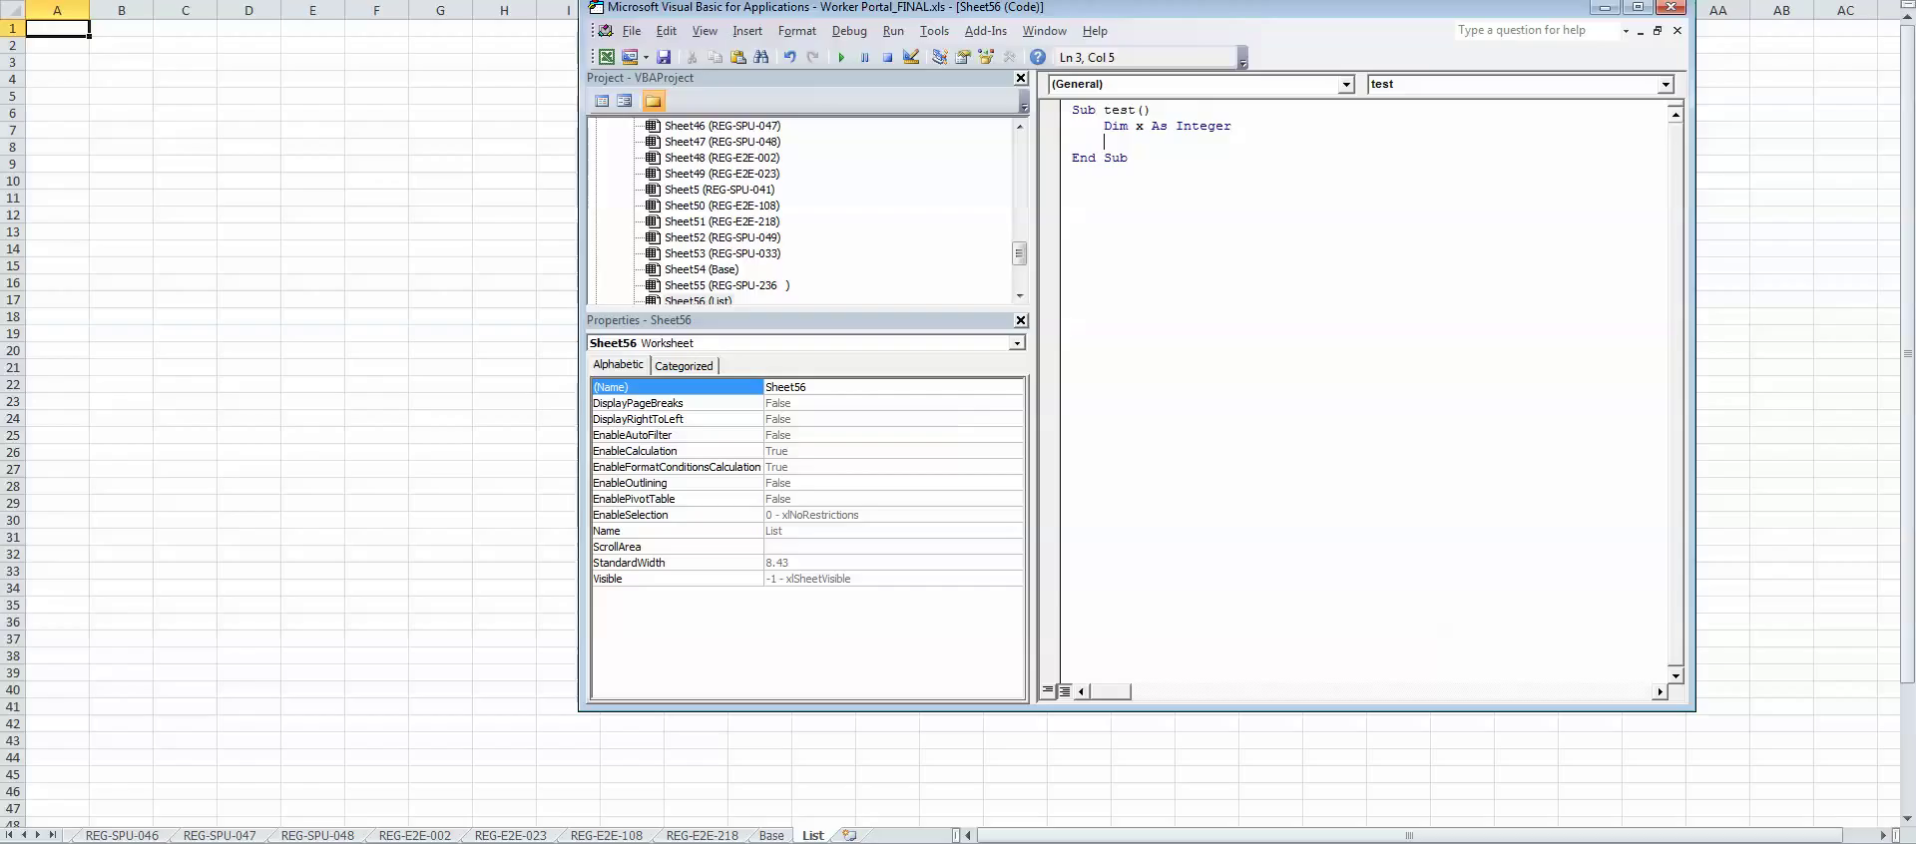
Step: Add the loop header For x = 1 To Worksheets.Count below the Dim line
{"action": "type", "text": "For"}
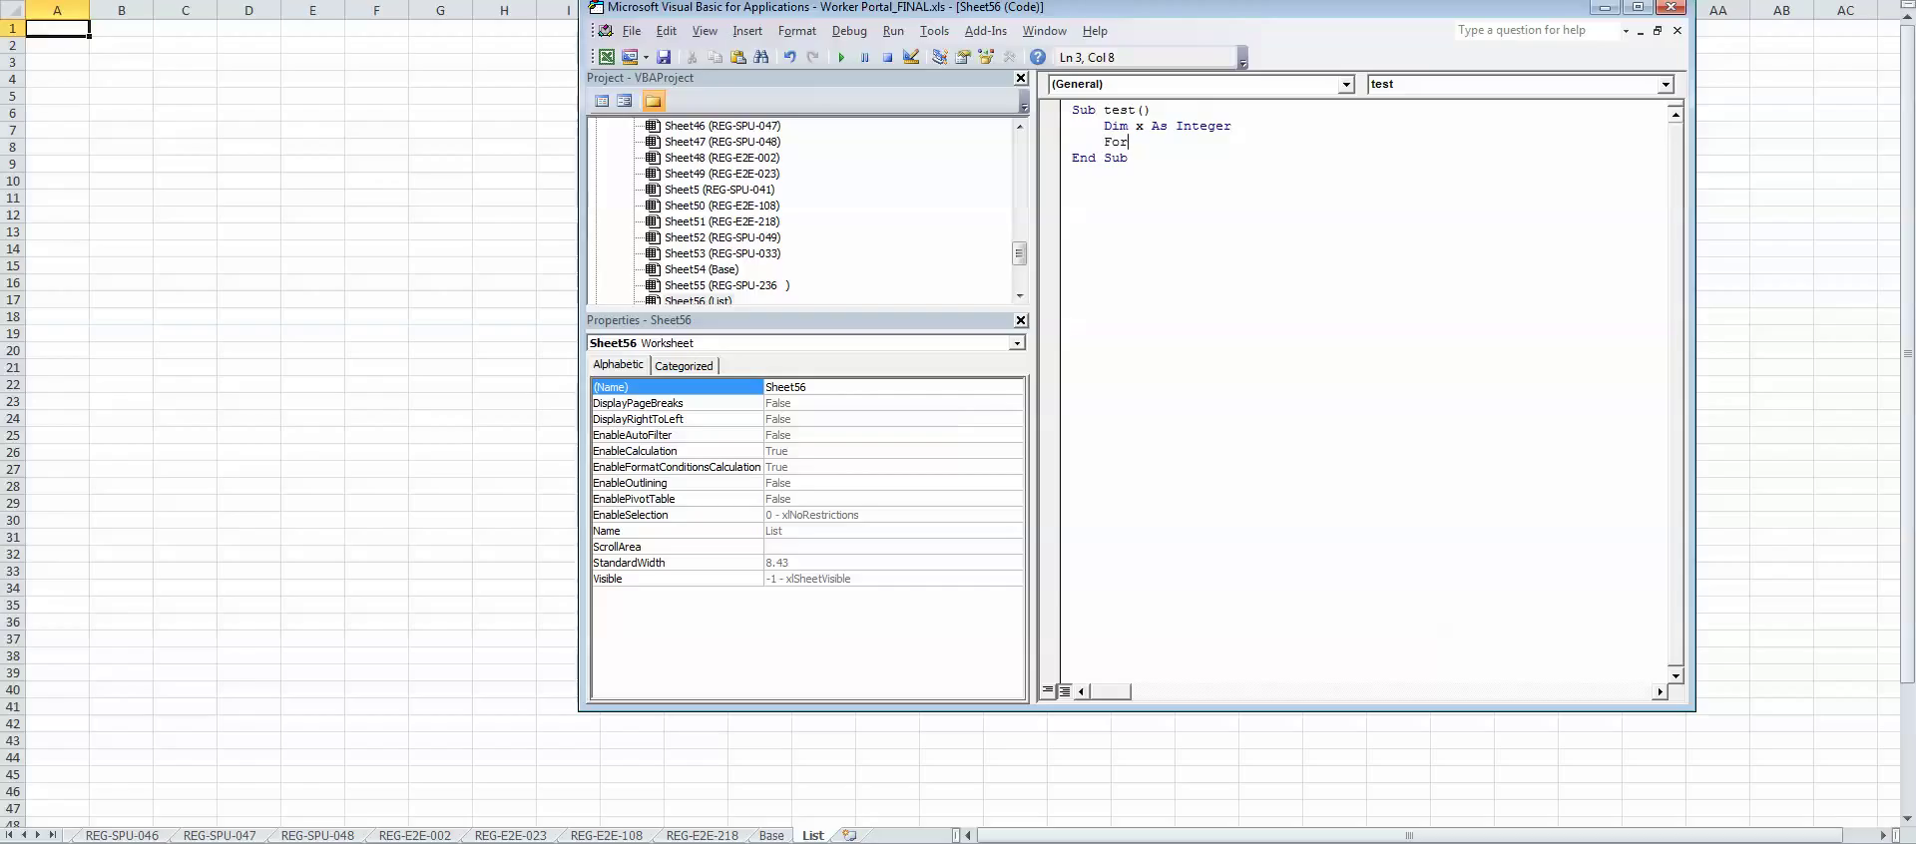
{"action": "type", "text": "x"}
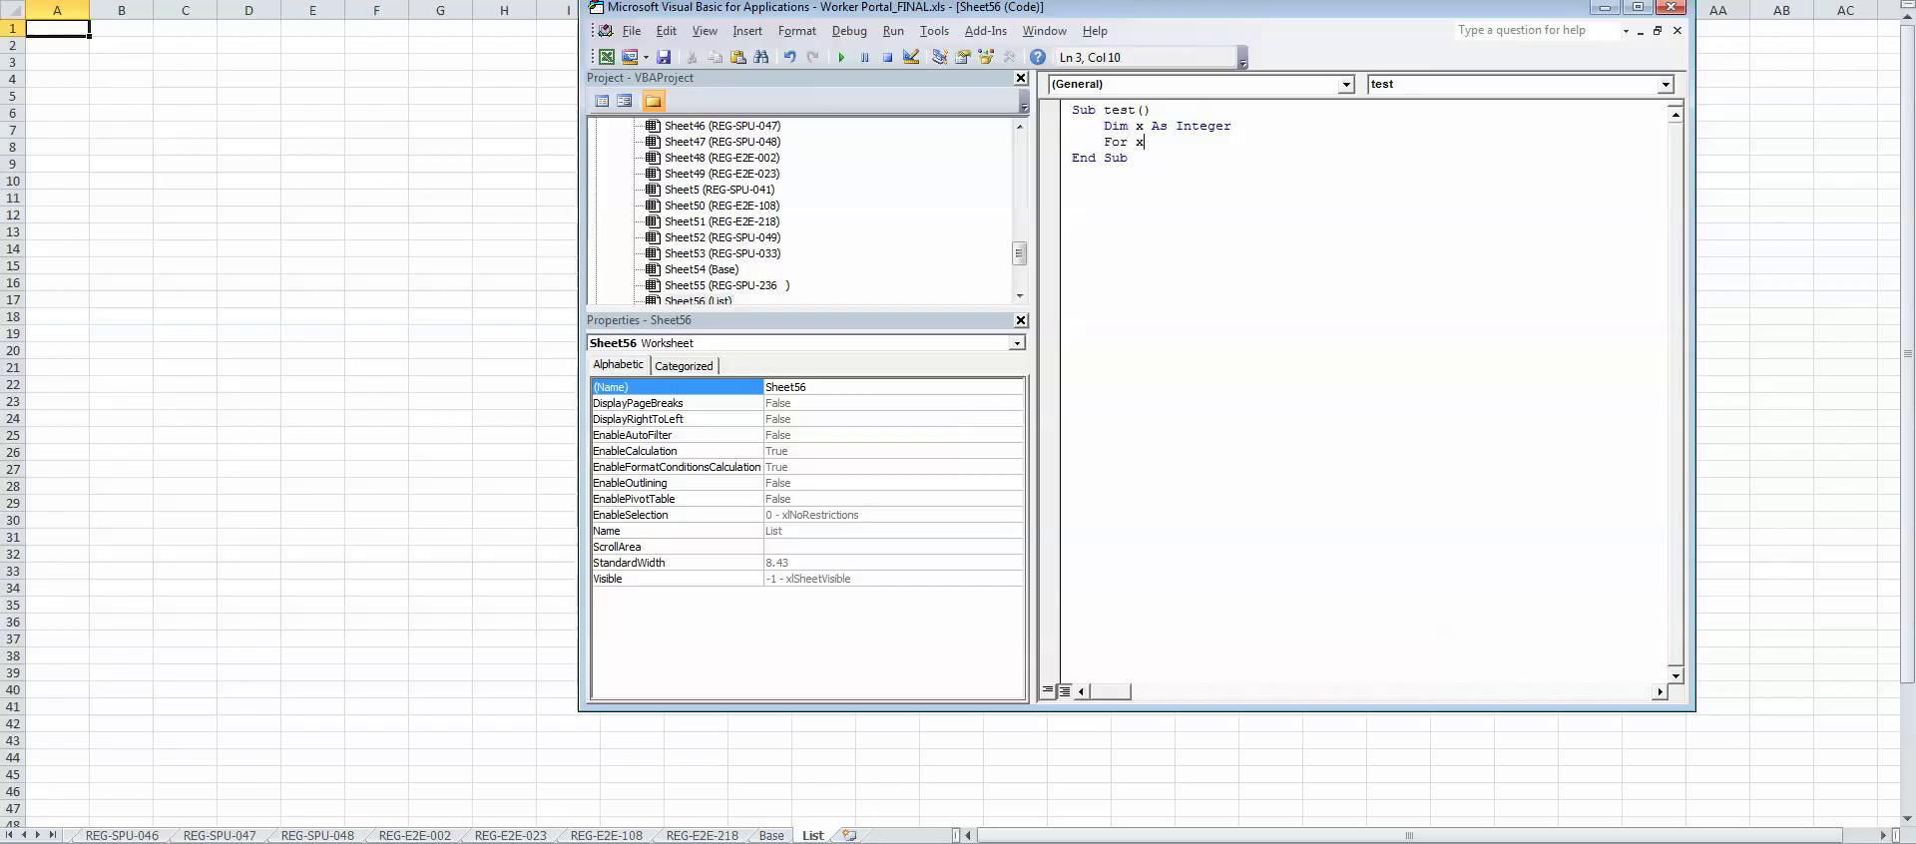
{"action": "type", "text": "="}
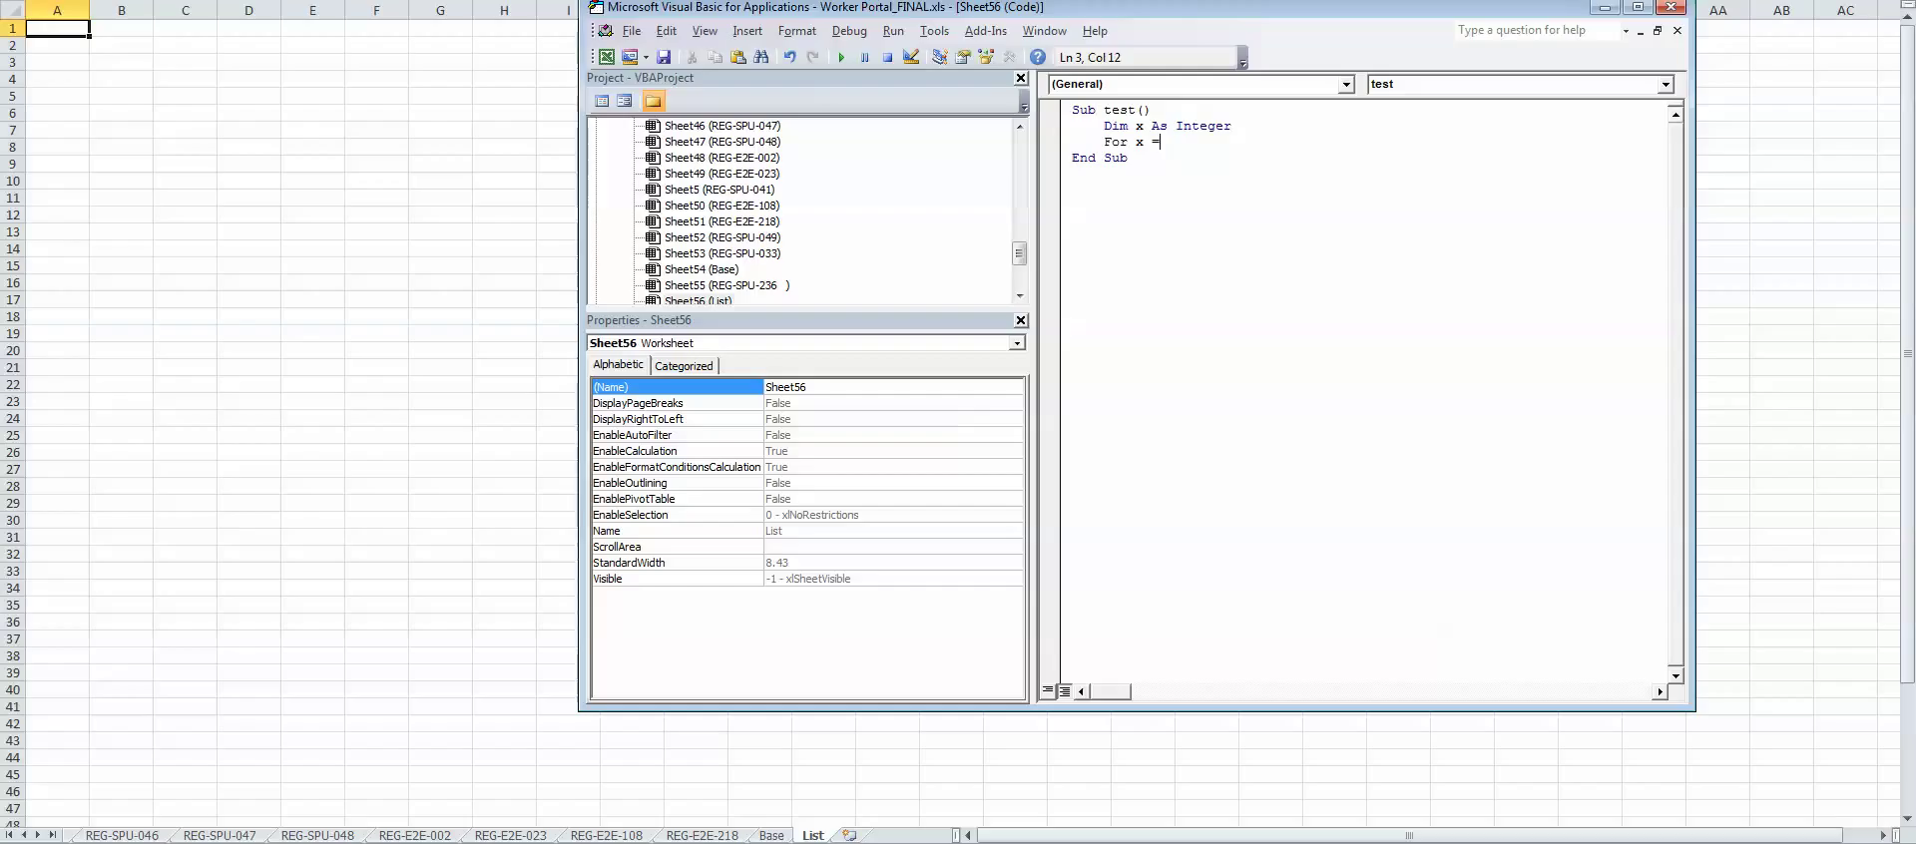
{"action": "type", "text": "1 To W"}
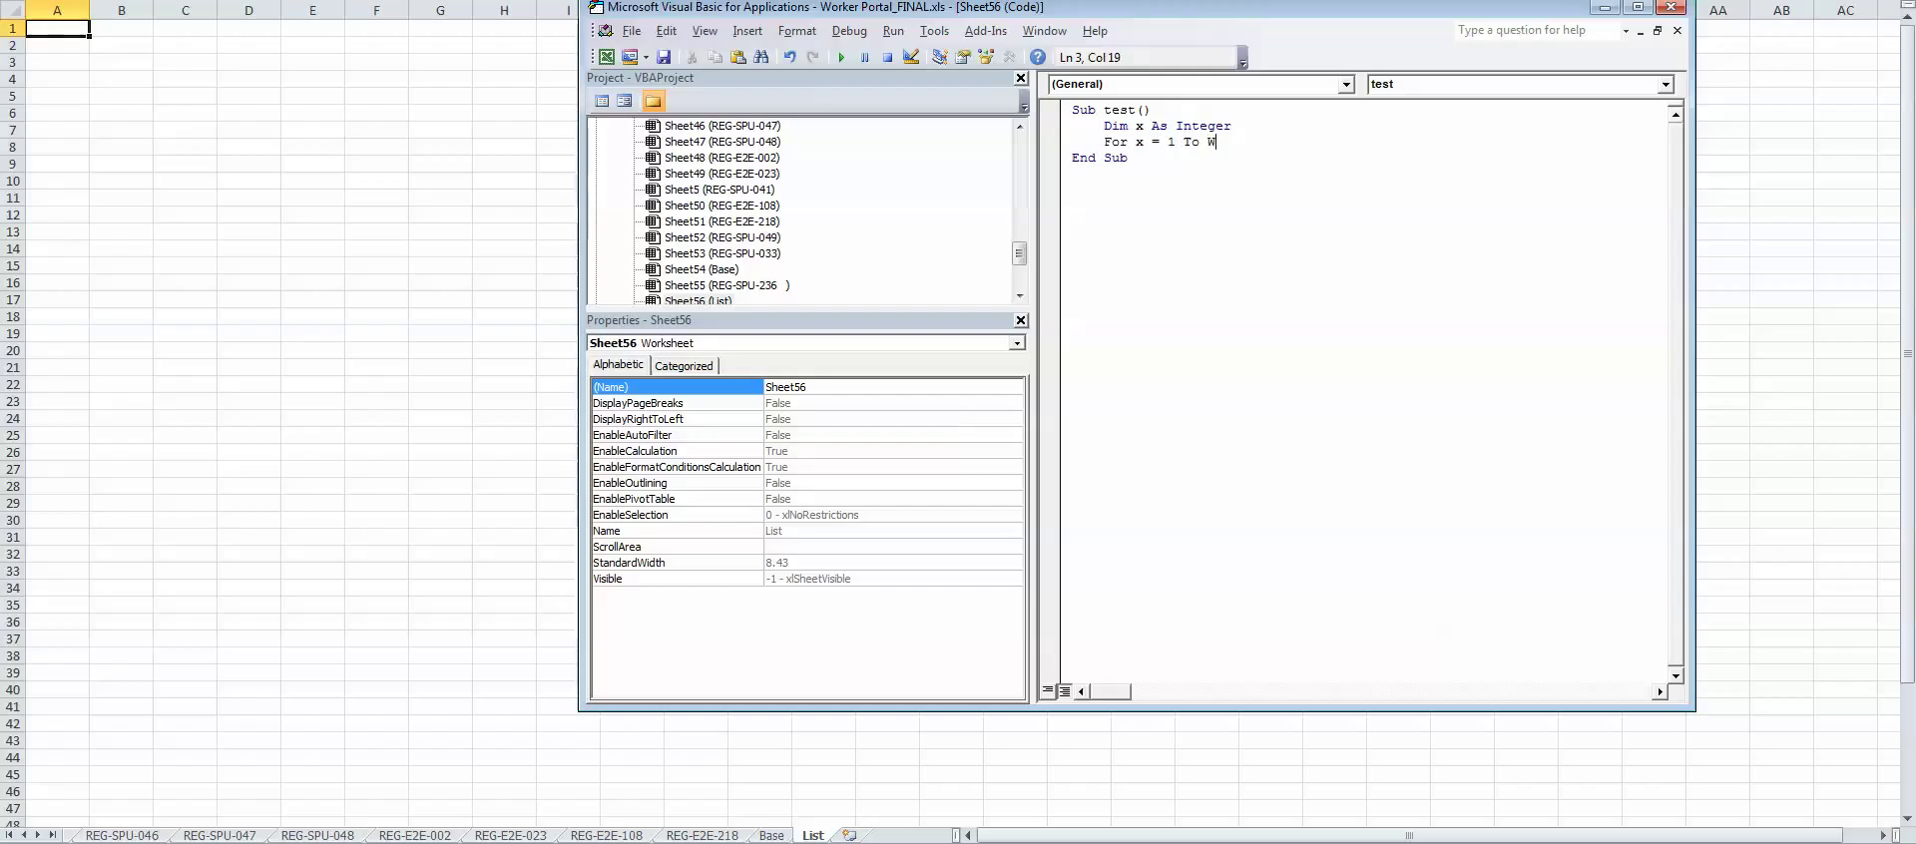
{"action": "type", "text": "orksheets."}
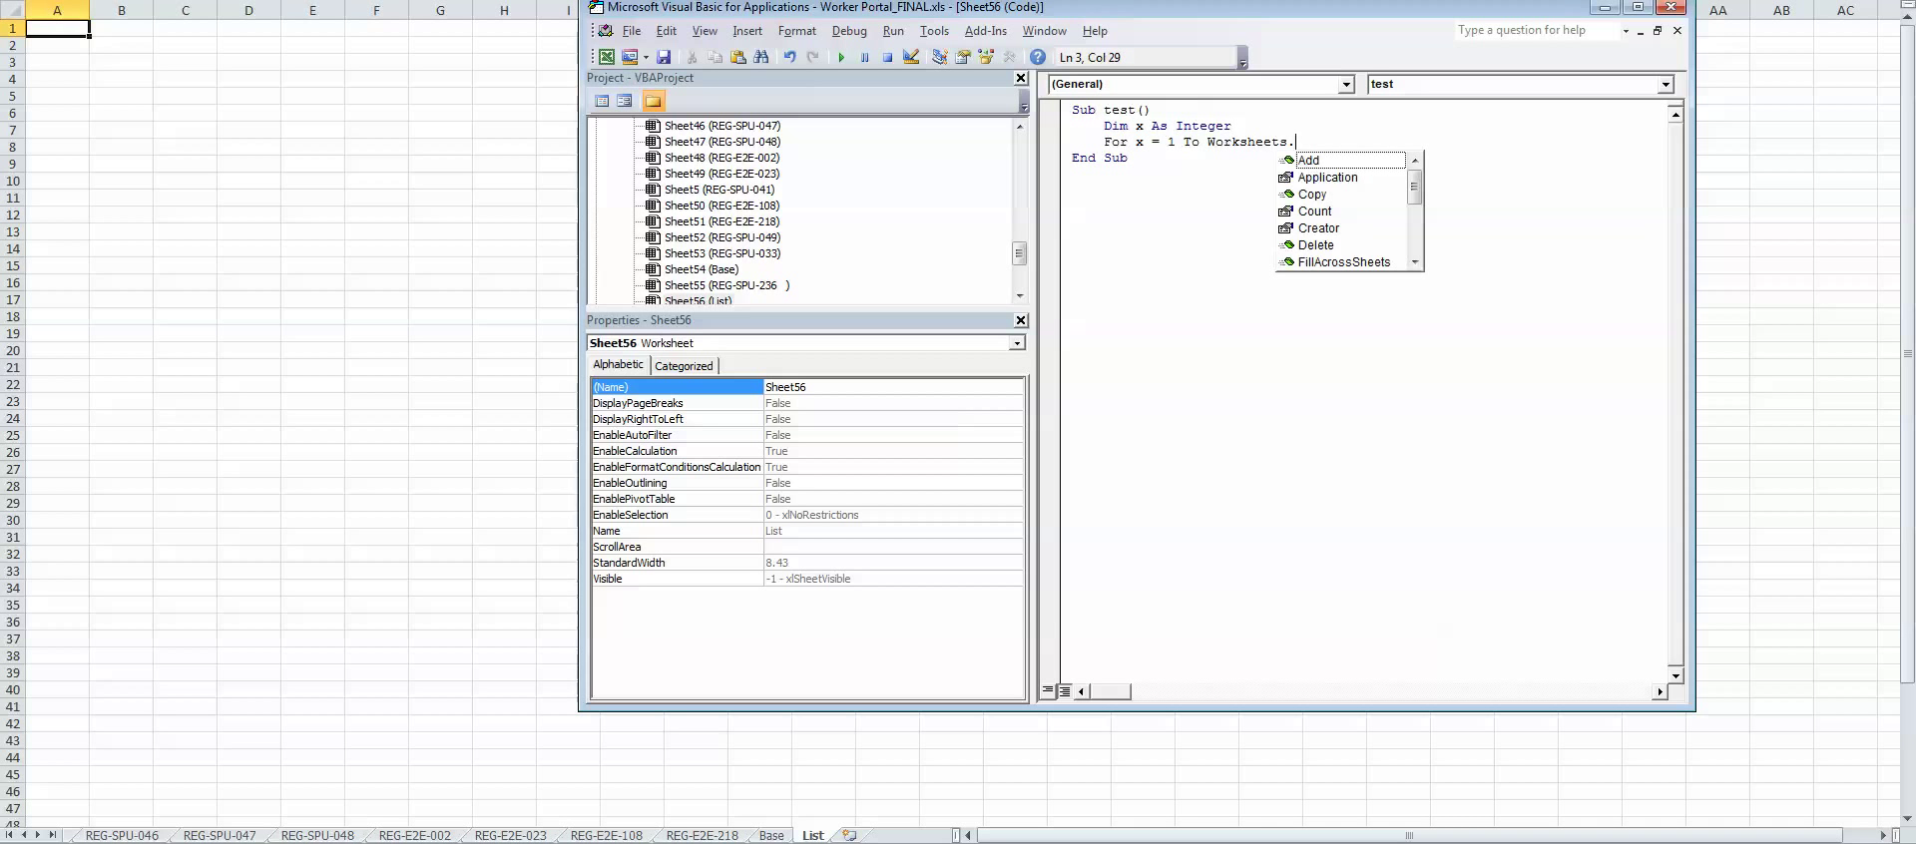
{"action": "type", "text": "Count"}
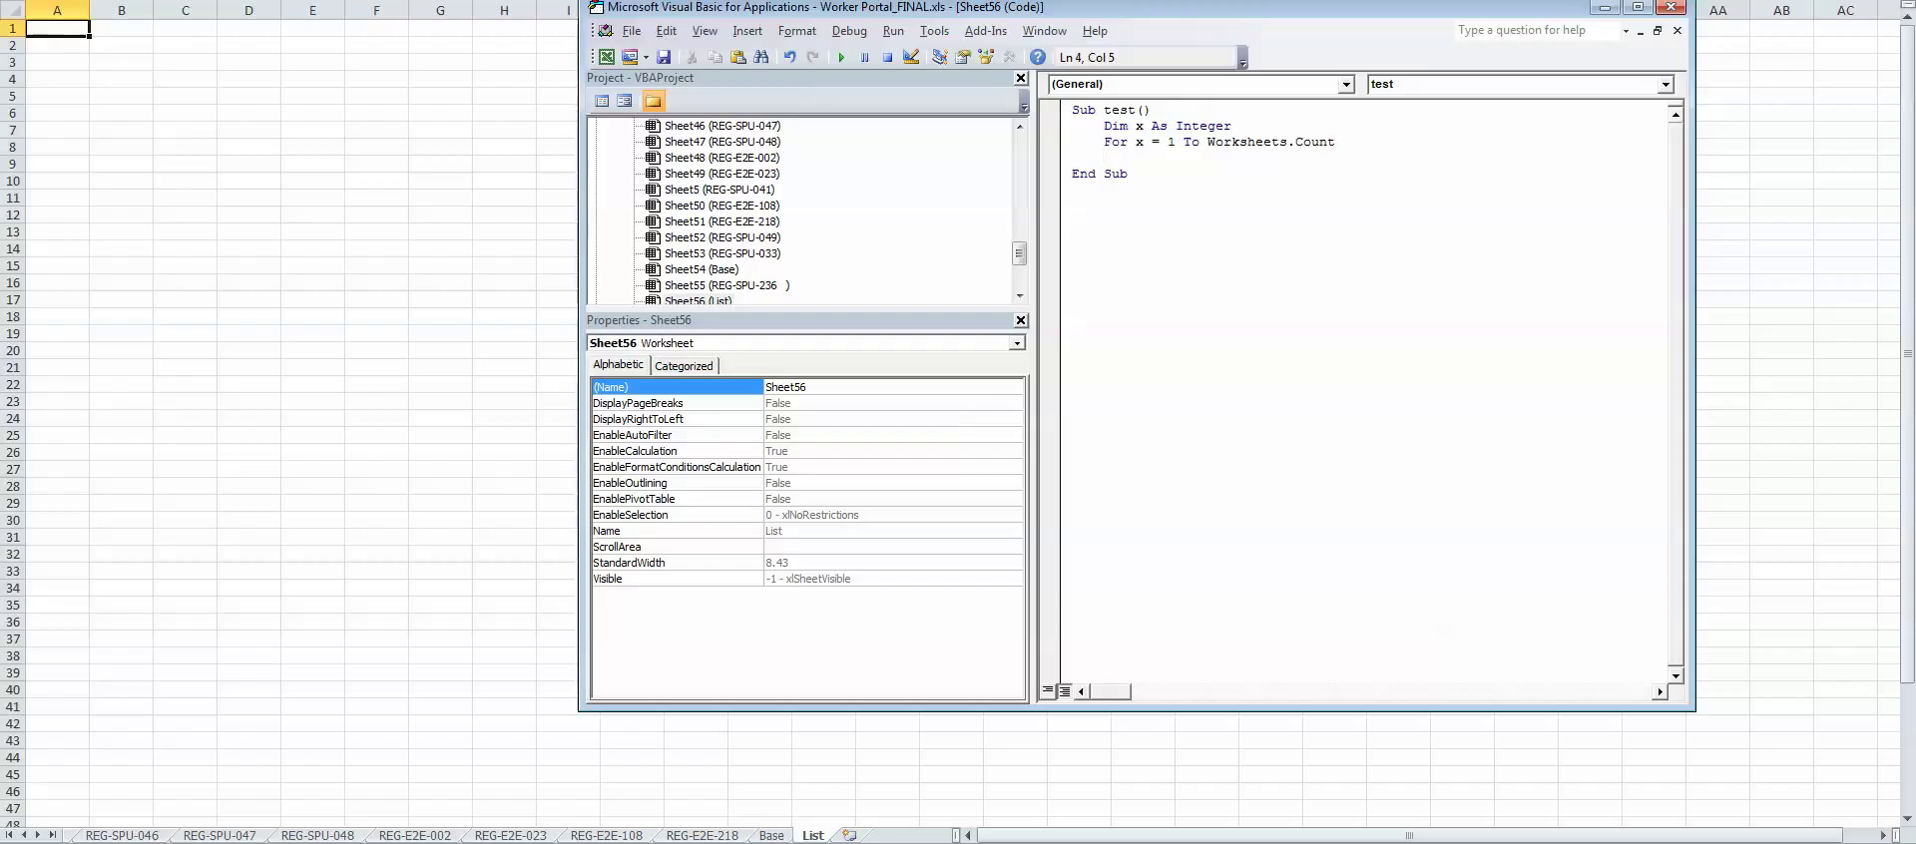
Step: Add Cells(x, 1).Value = Worksheets(x).Name inside the loop, close it with Next x
{"action": "type", "text": "Cells"}
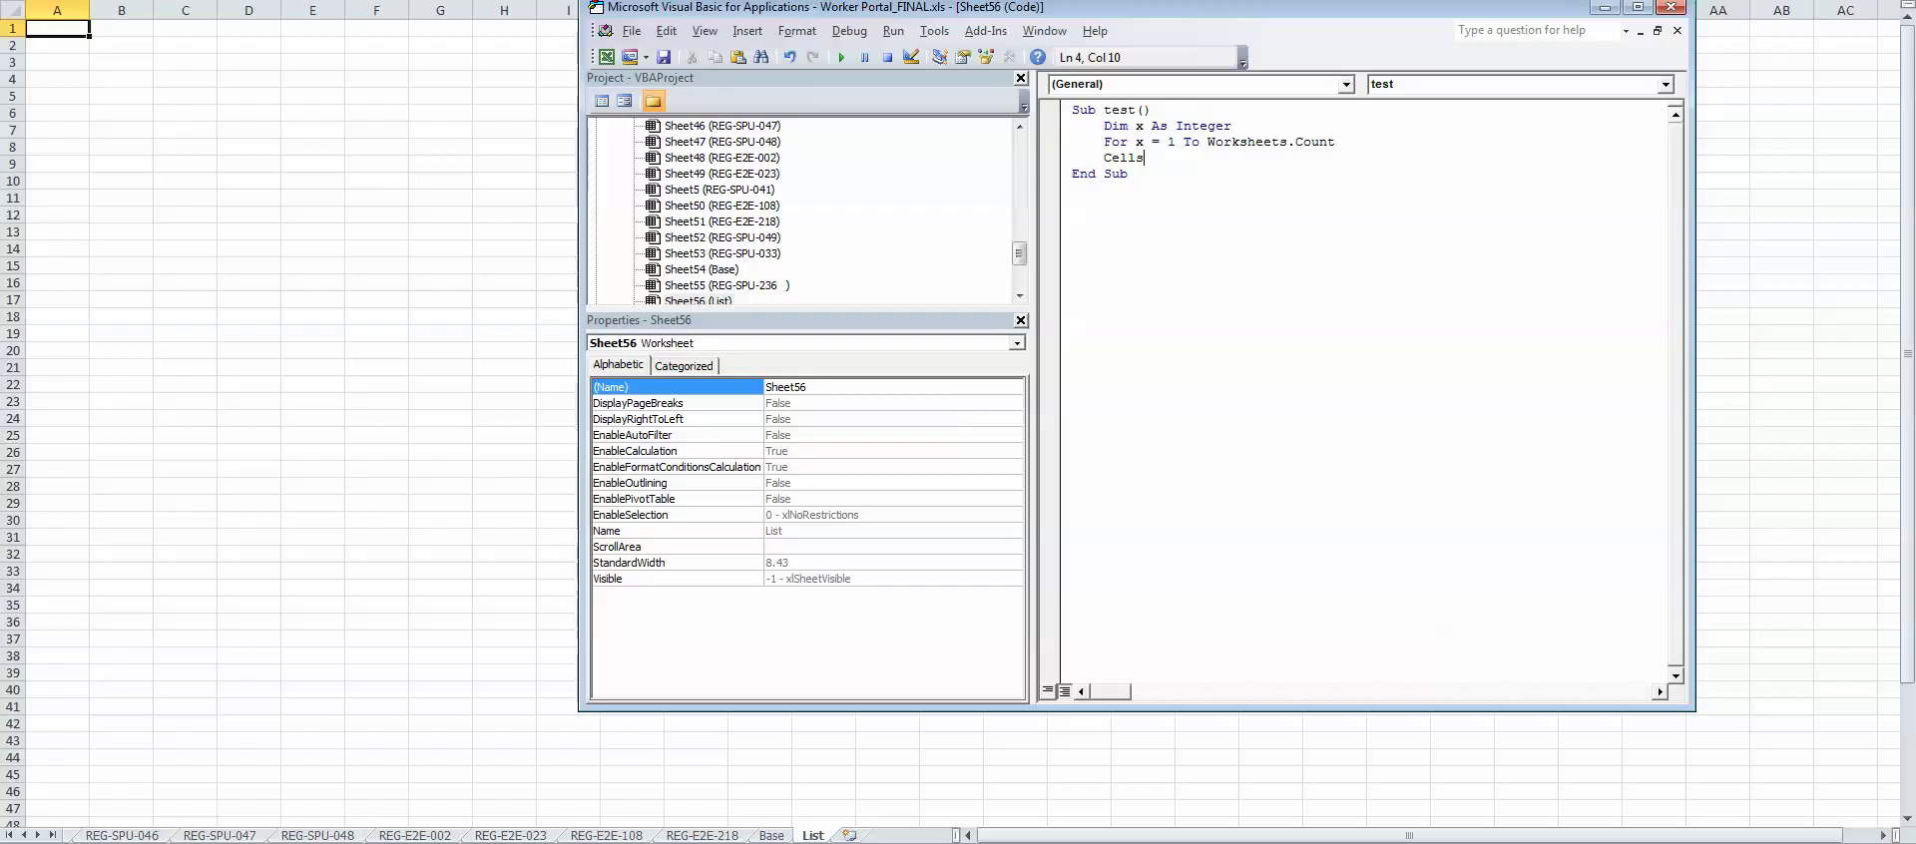
{"action": "type", "text": "("}
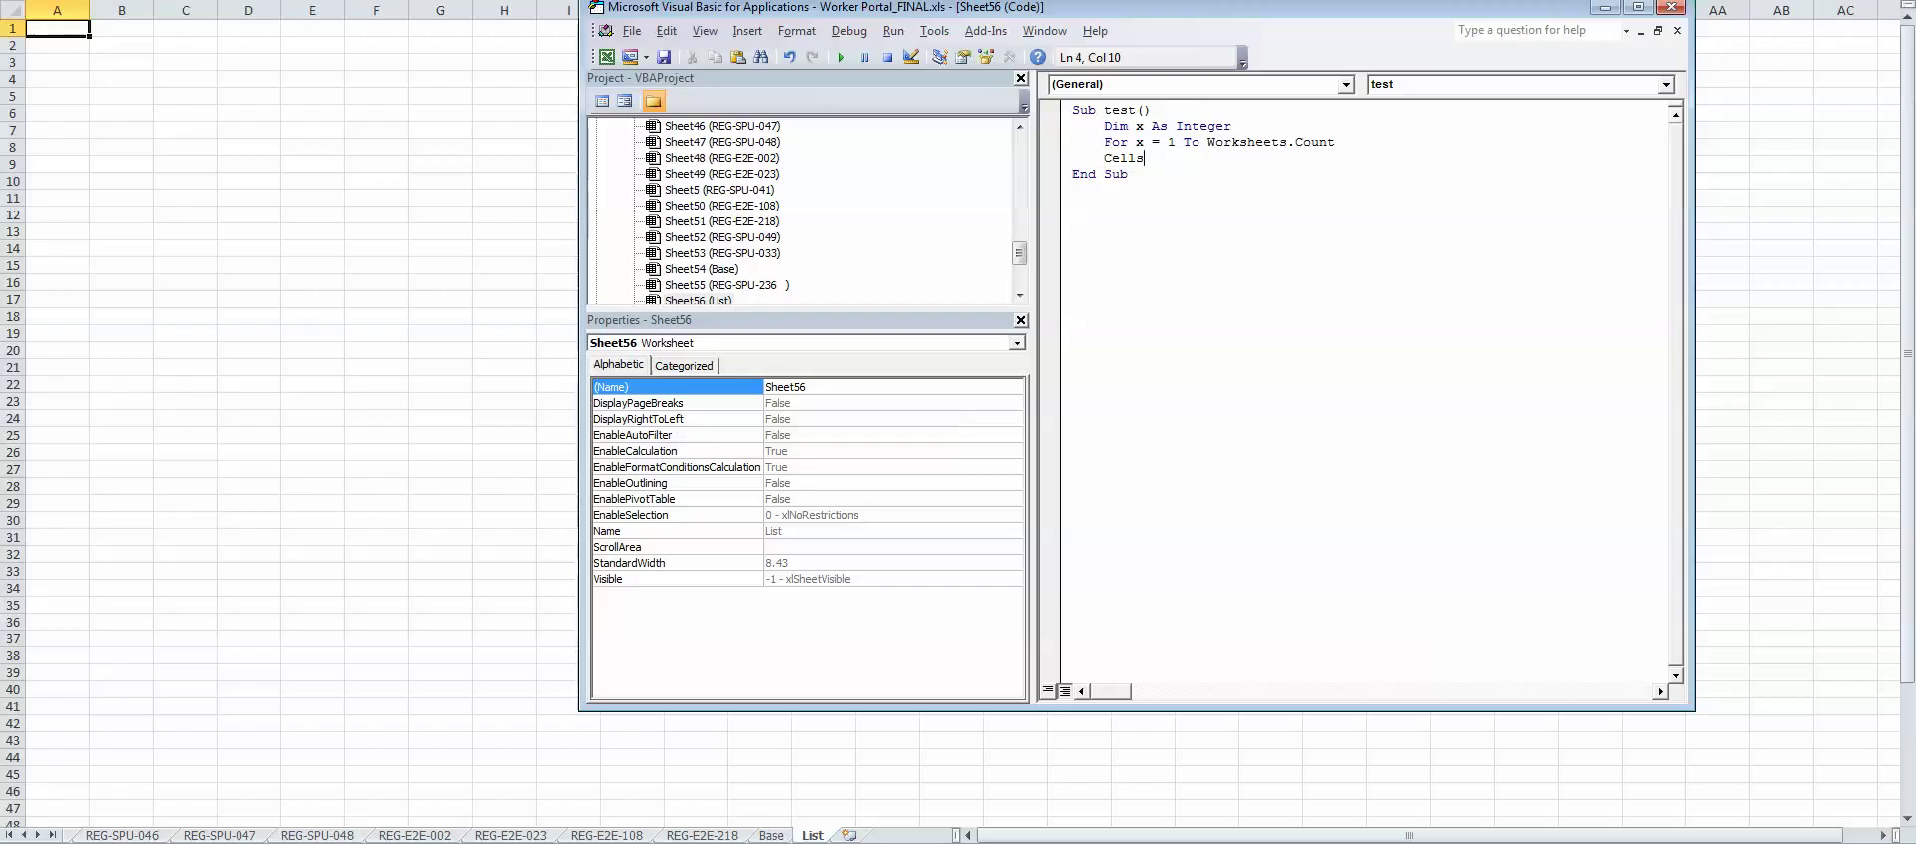
{"action": "type", "text": "(x,"}
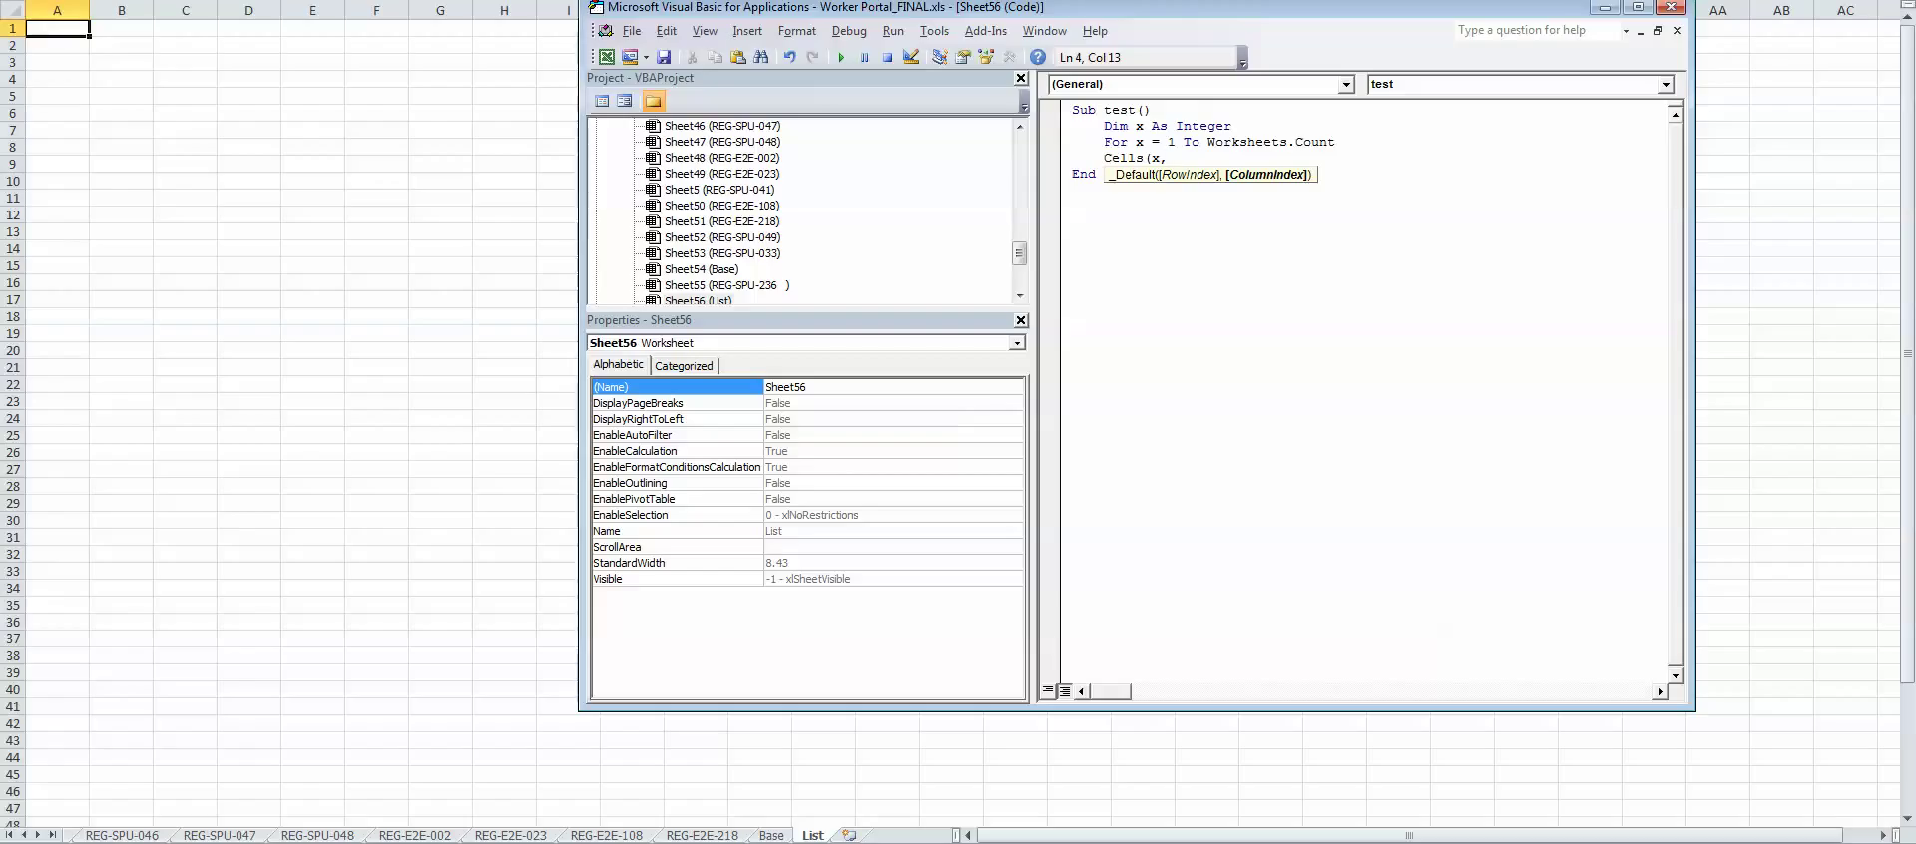
{"action": "type", "text": "1"}
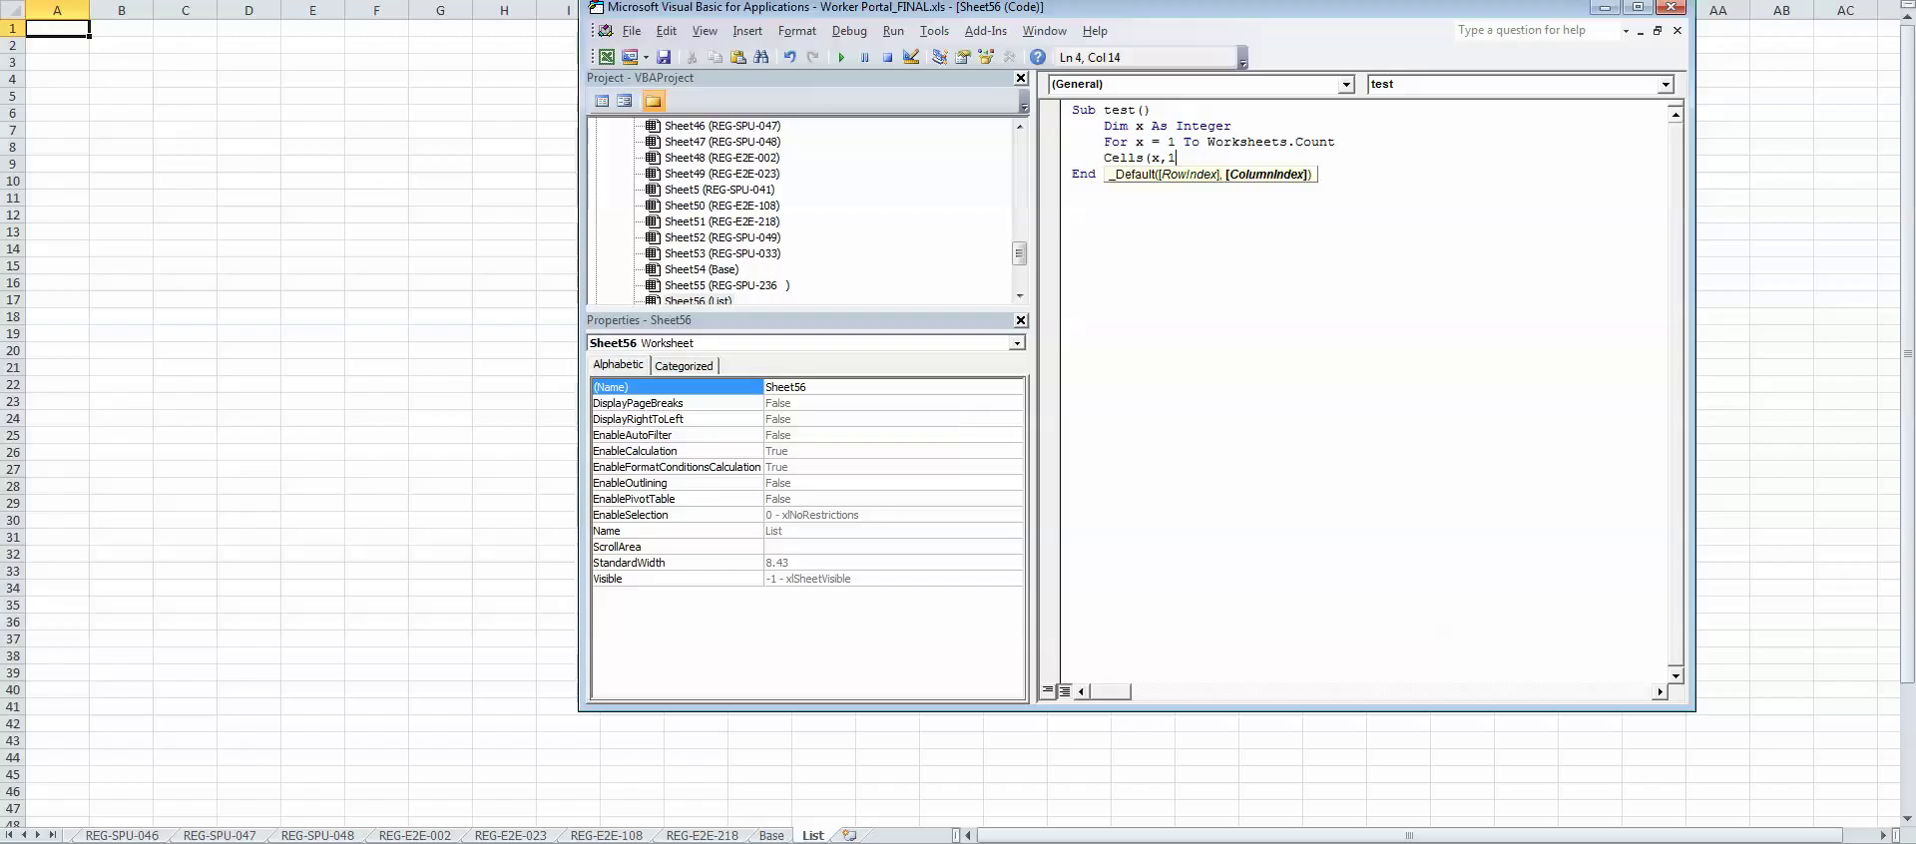
{"action": "type", "text": ")"}
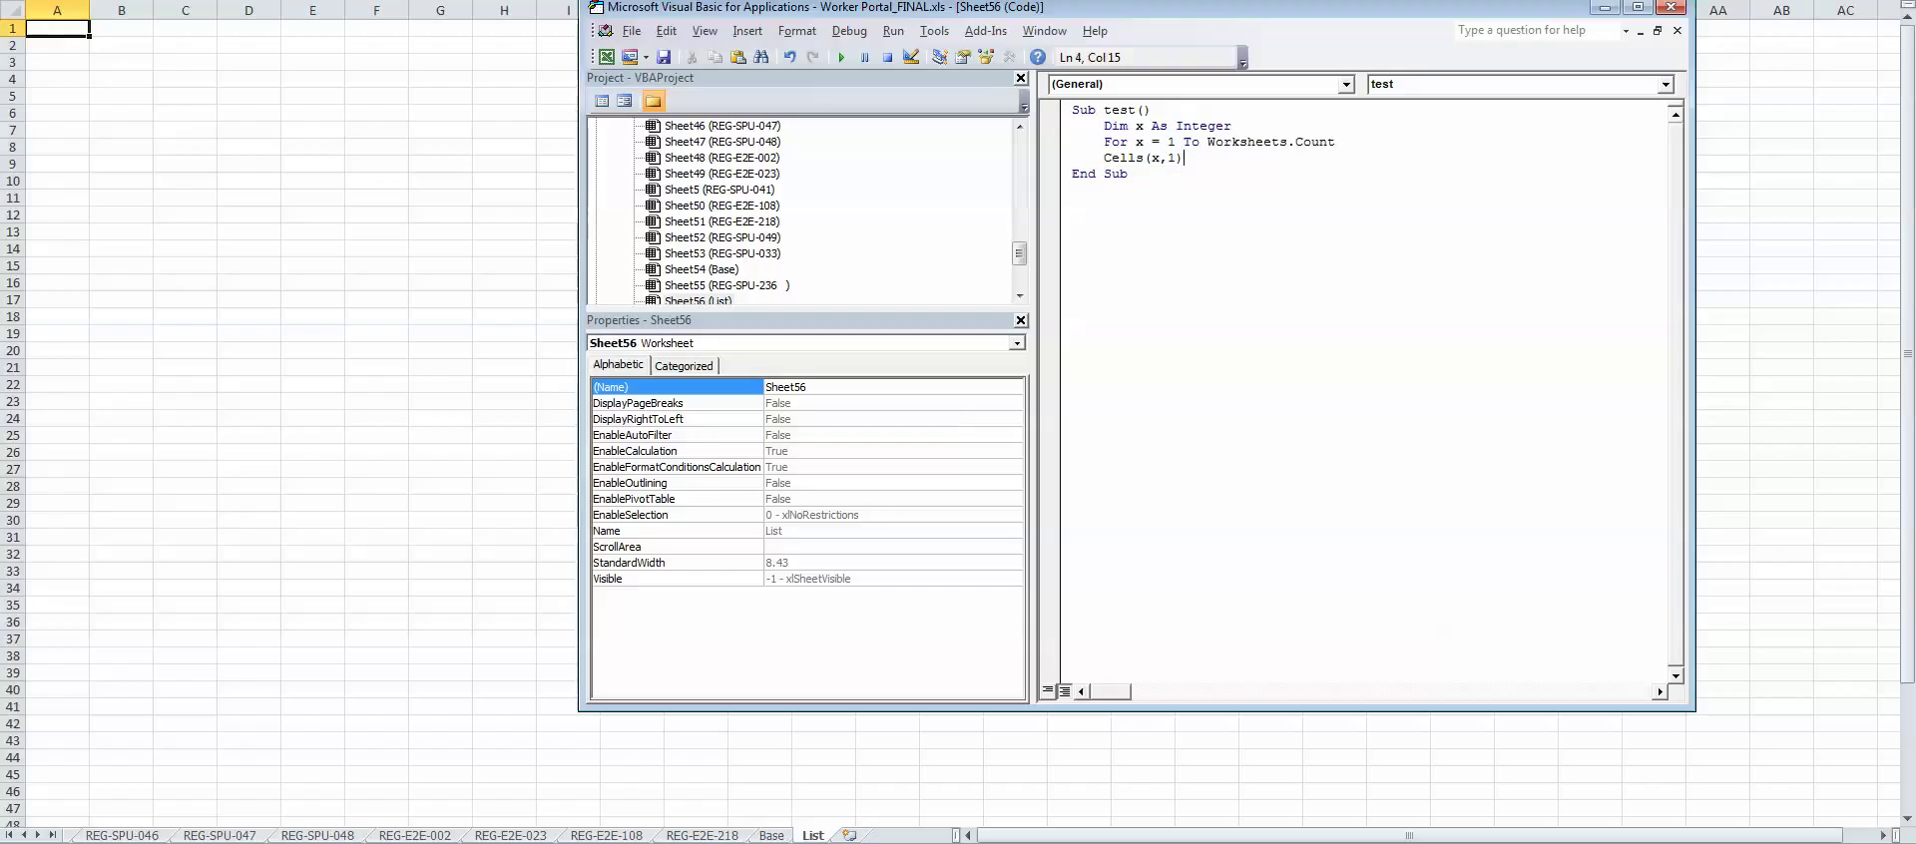
{"action": "type", "text": ".Vi"}
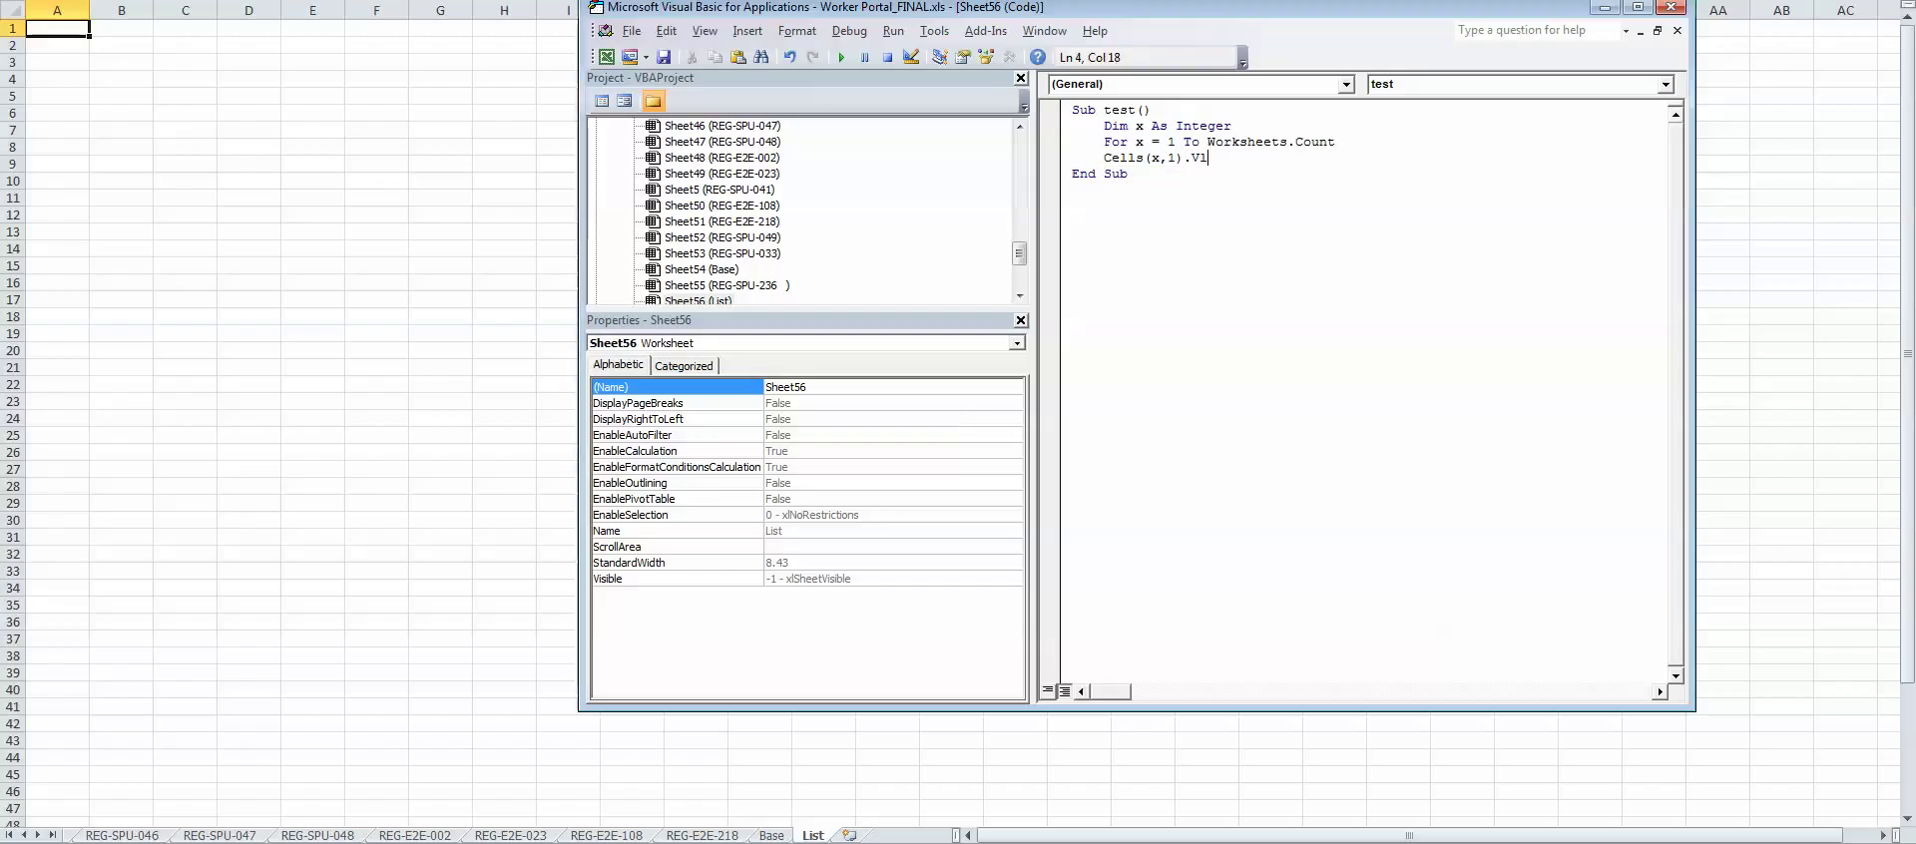
{"action": "type", "text": "alue ="}
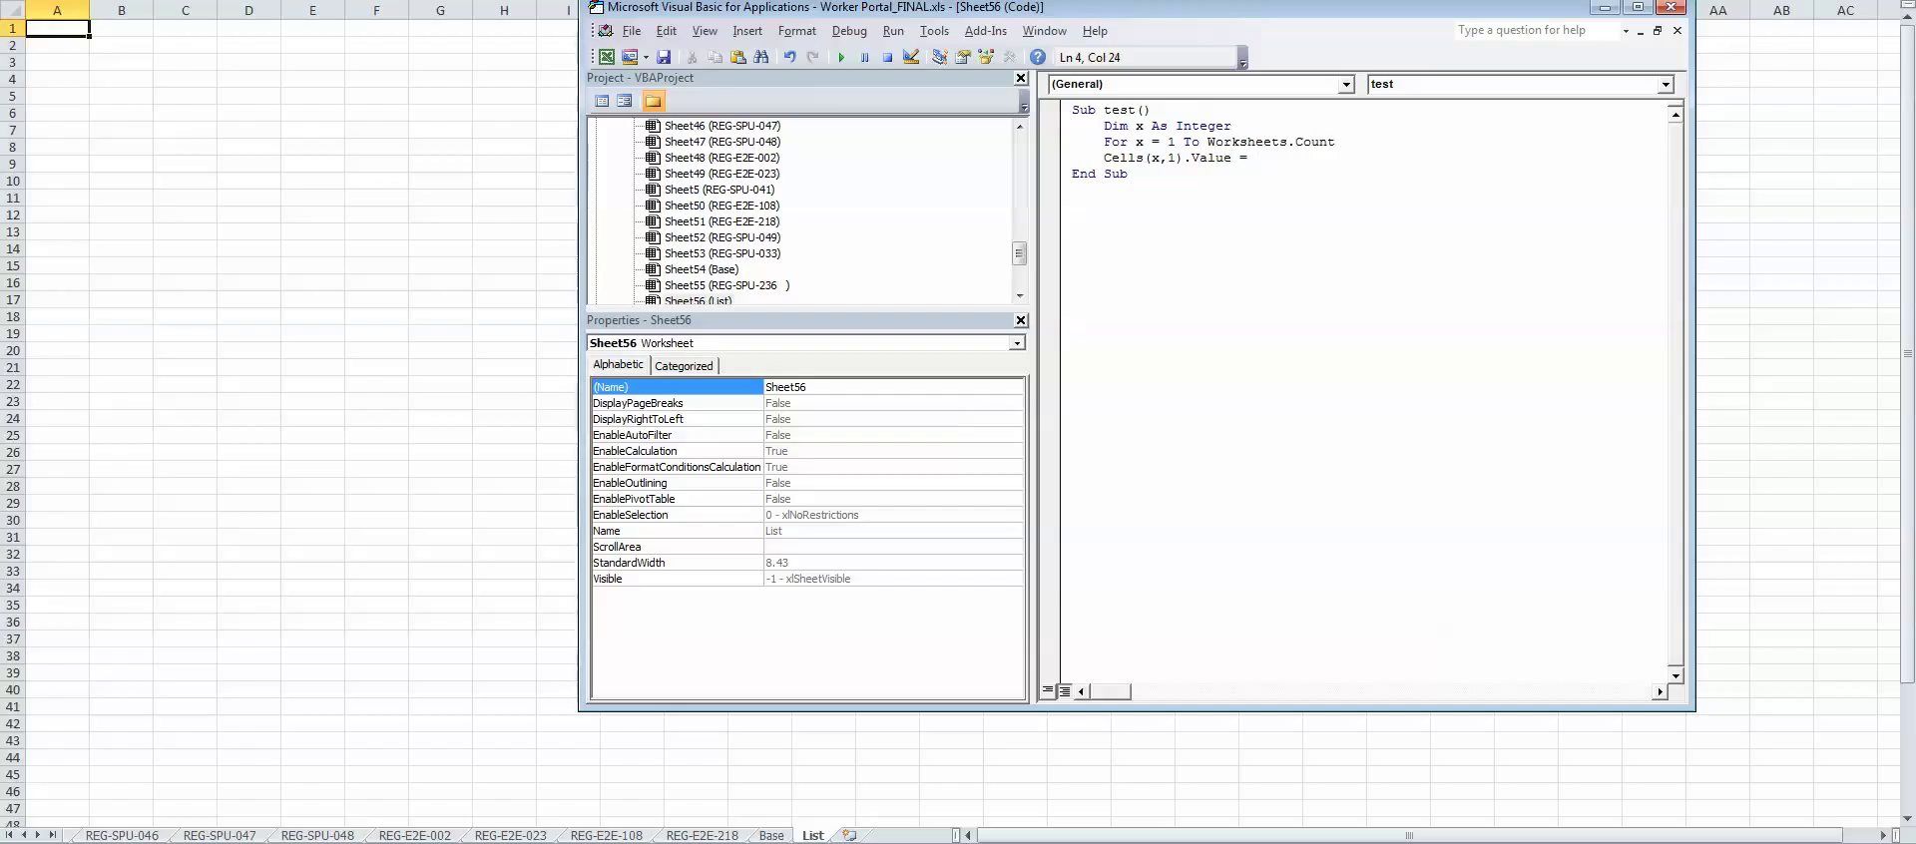
{"action": "type", "text": "Wro"}
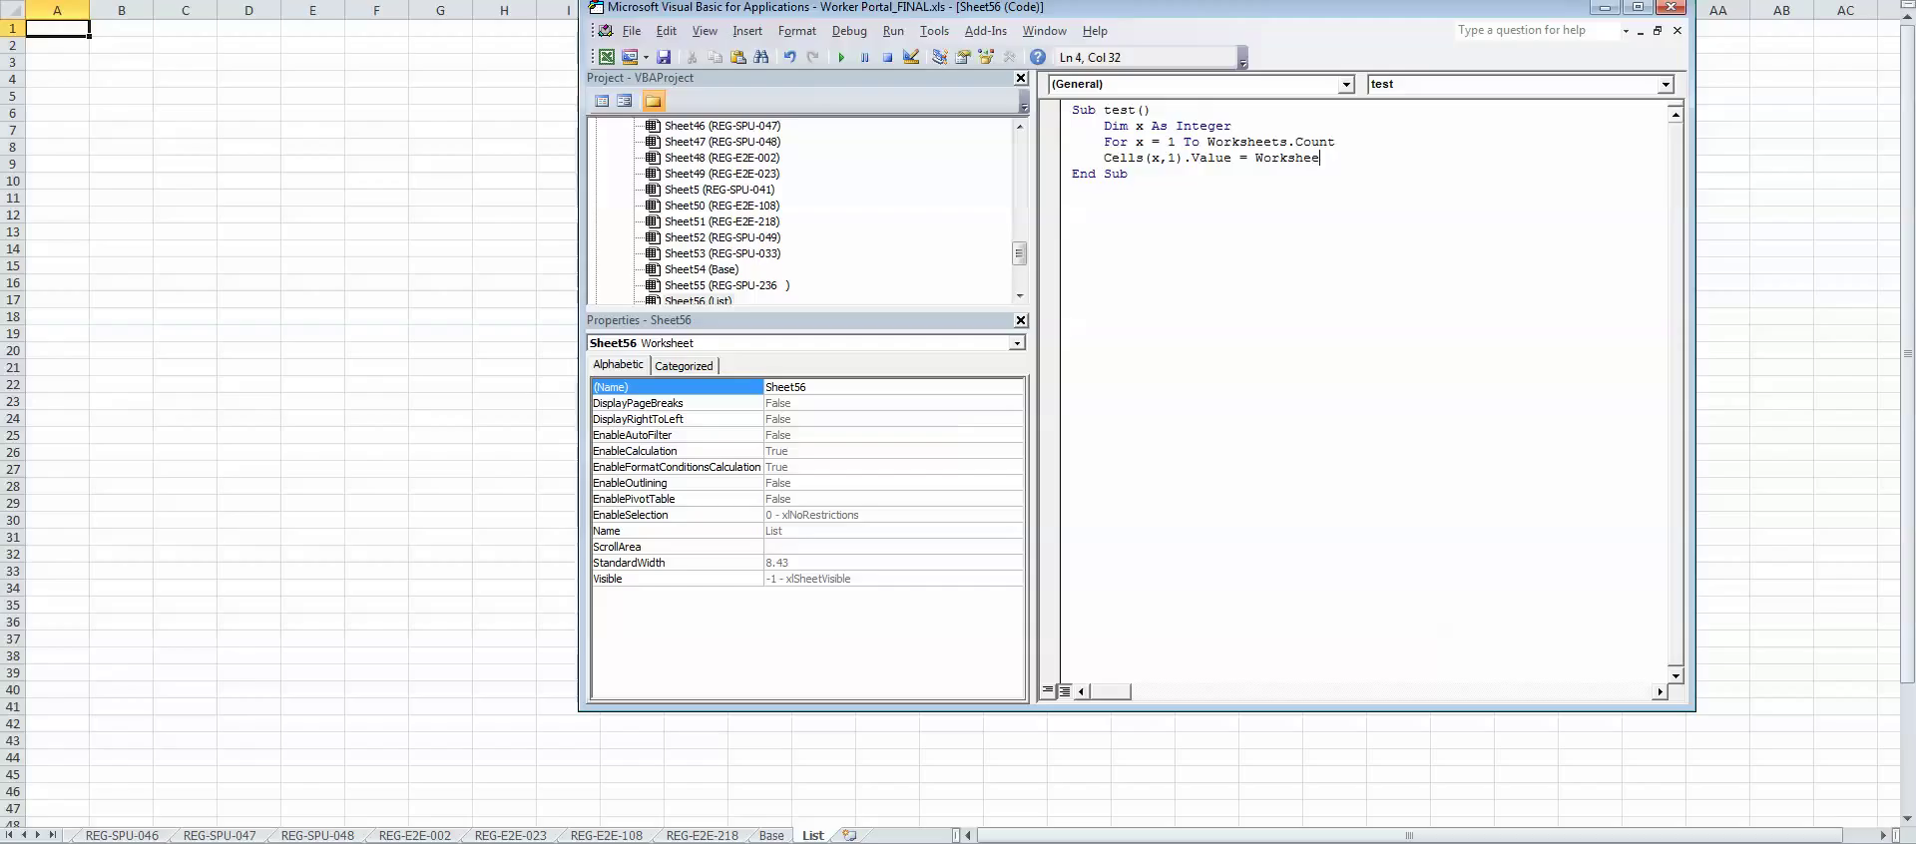
{"action": "type", "text": "ts"}
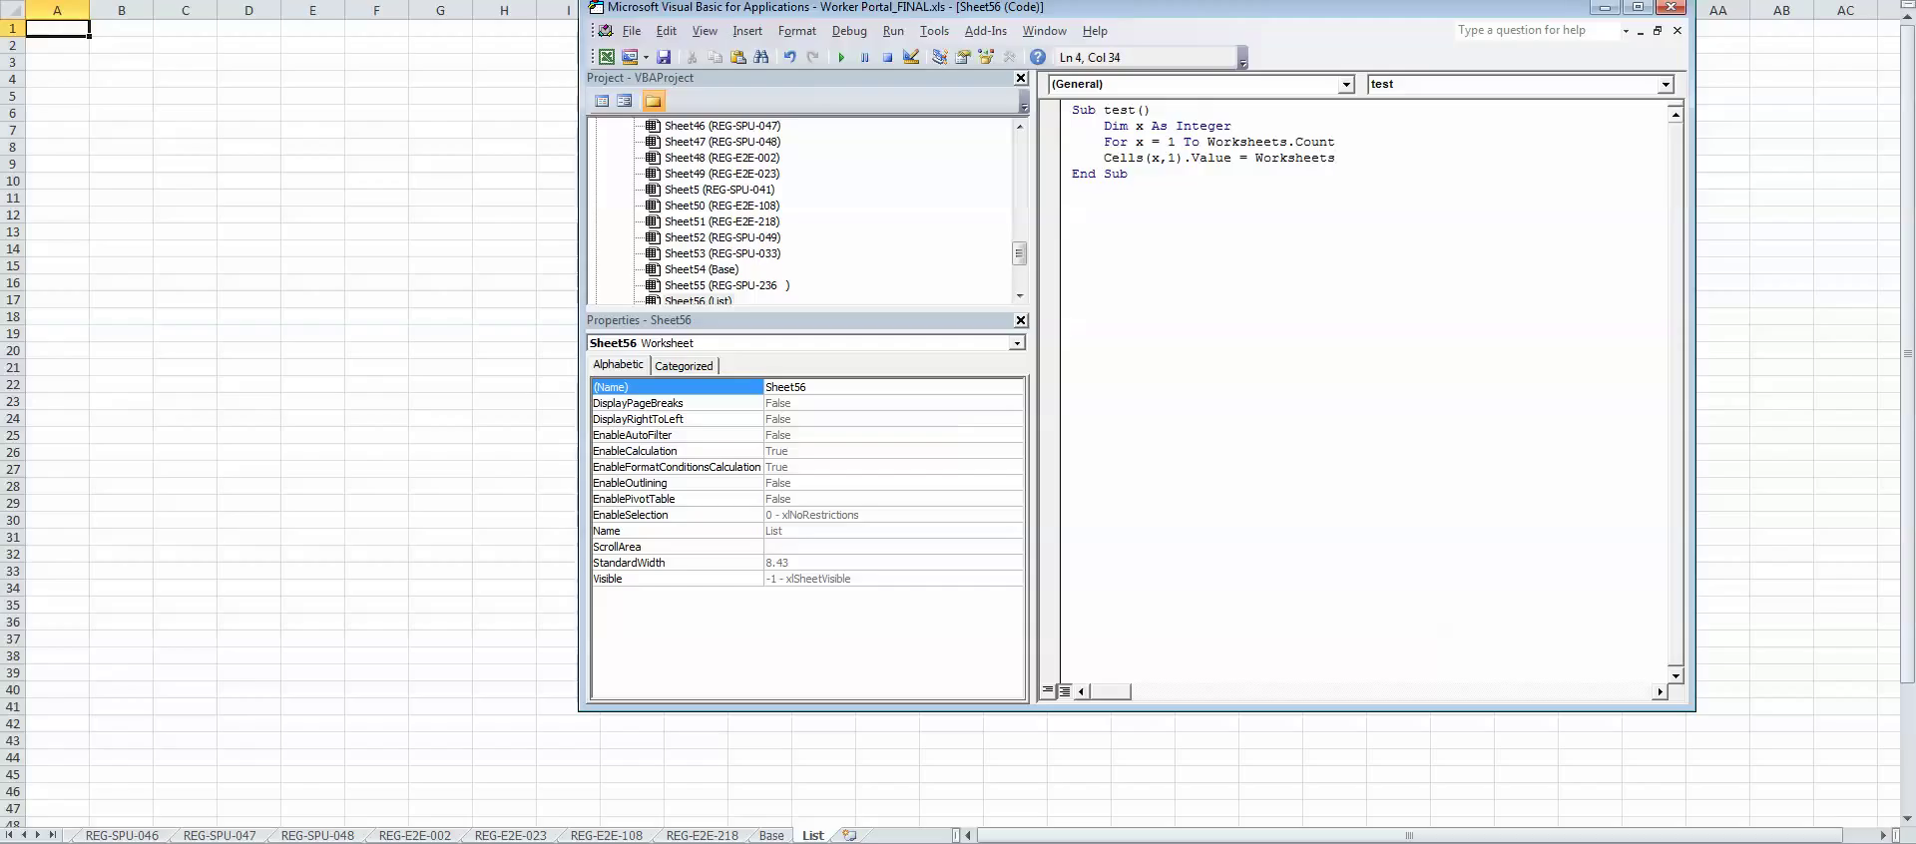
{"action": "type", "text": "("}
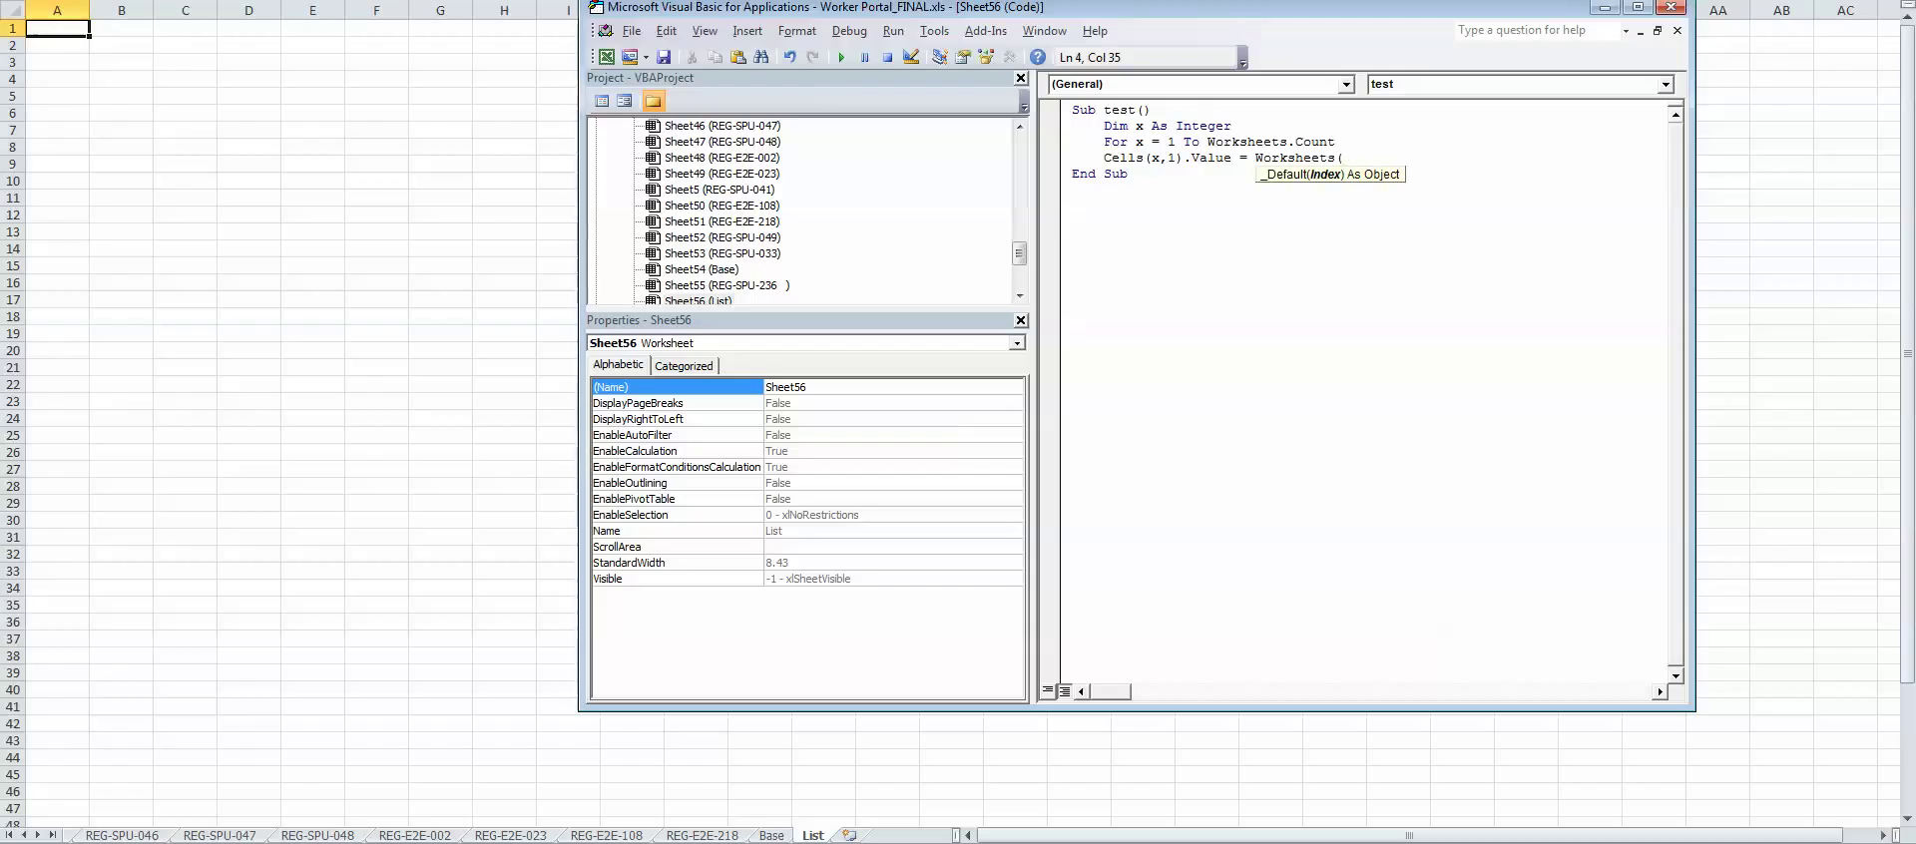
{"action": "type", "text": "x)"}
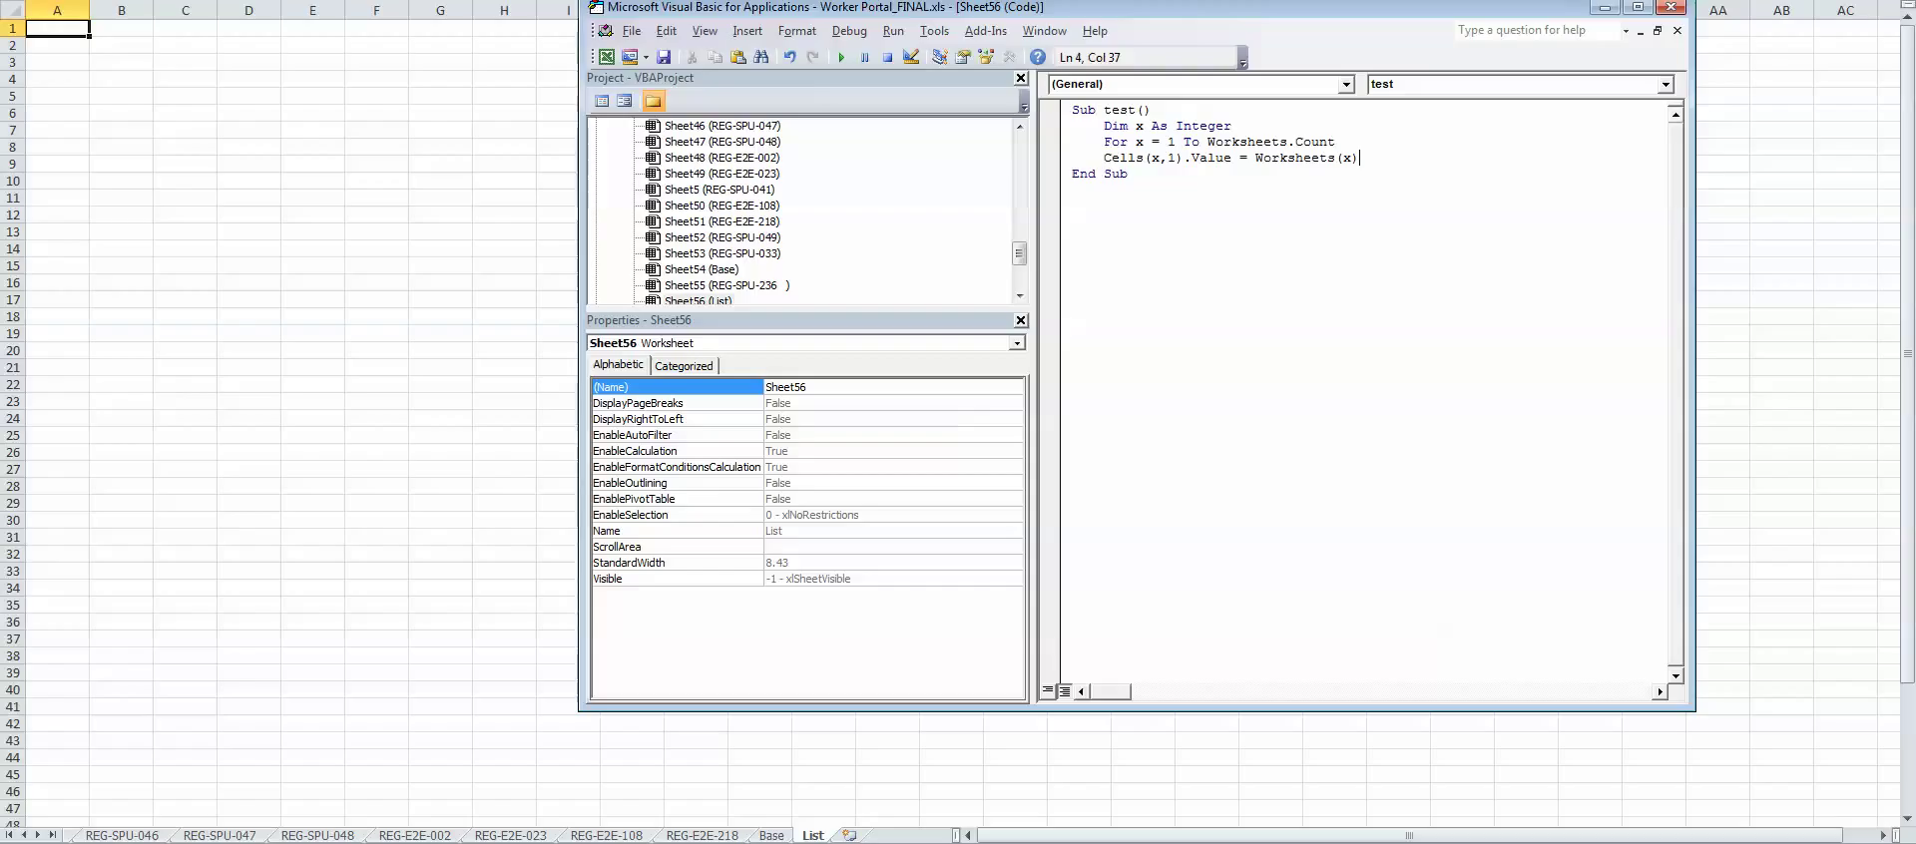
{"action": "type", "text": ".Name"}
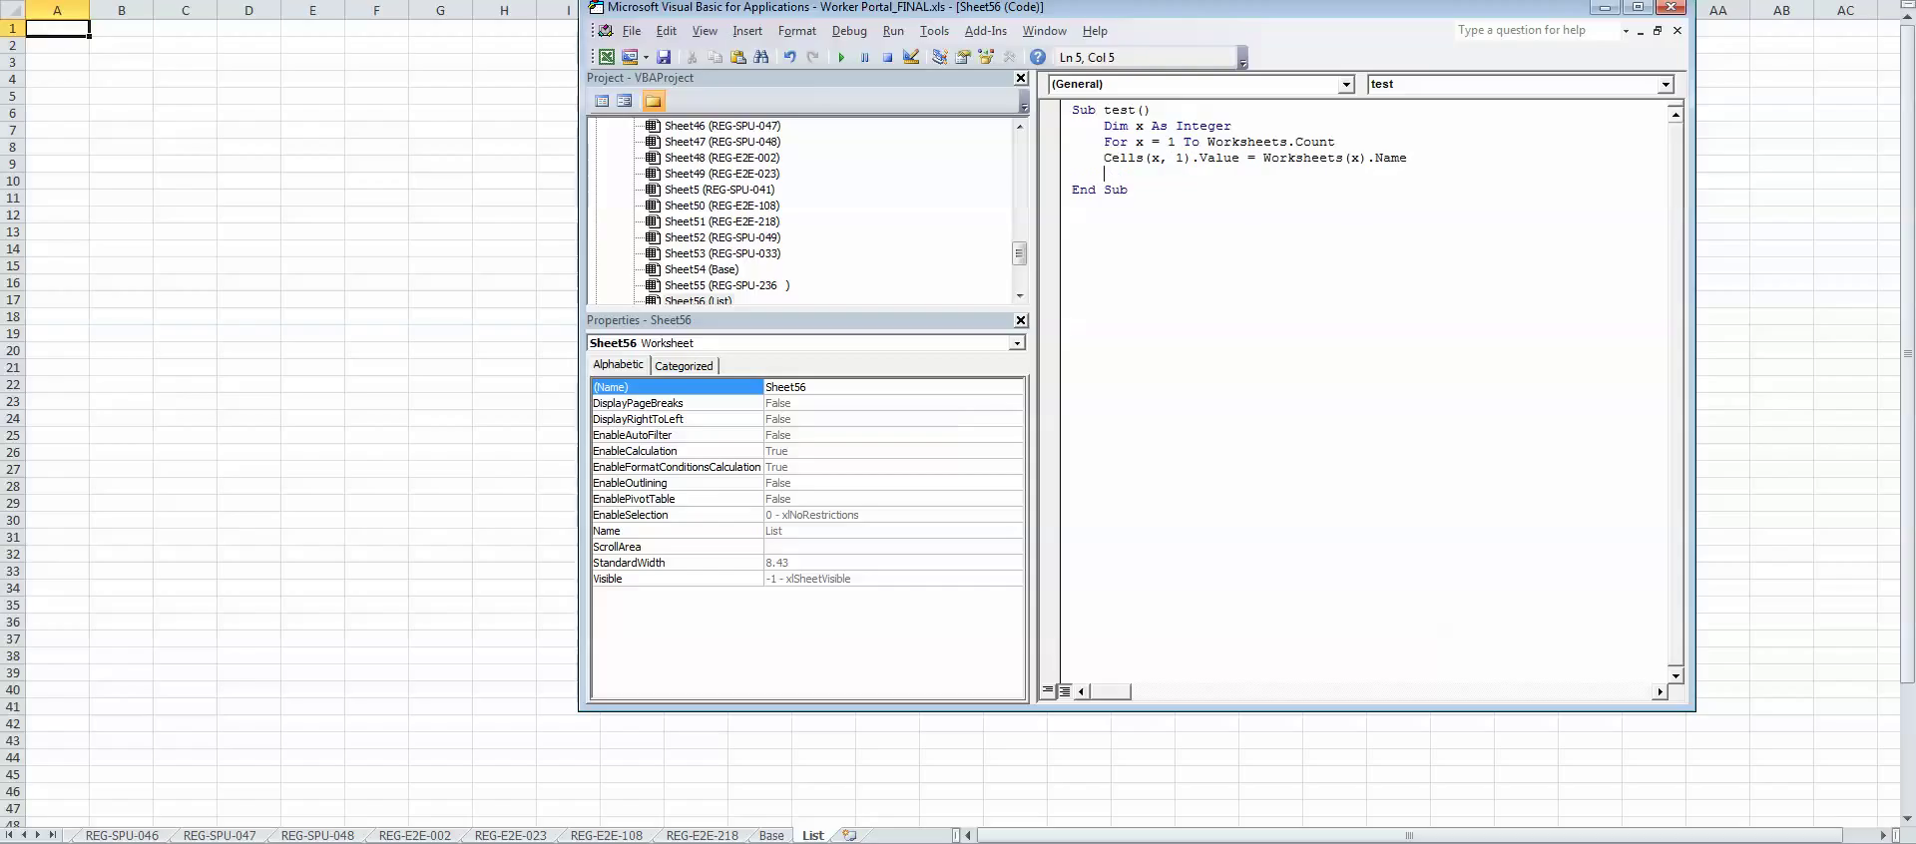
{"action": "type", "text": "Next x"}
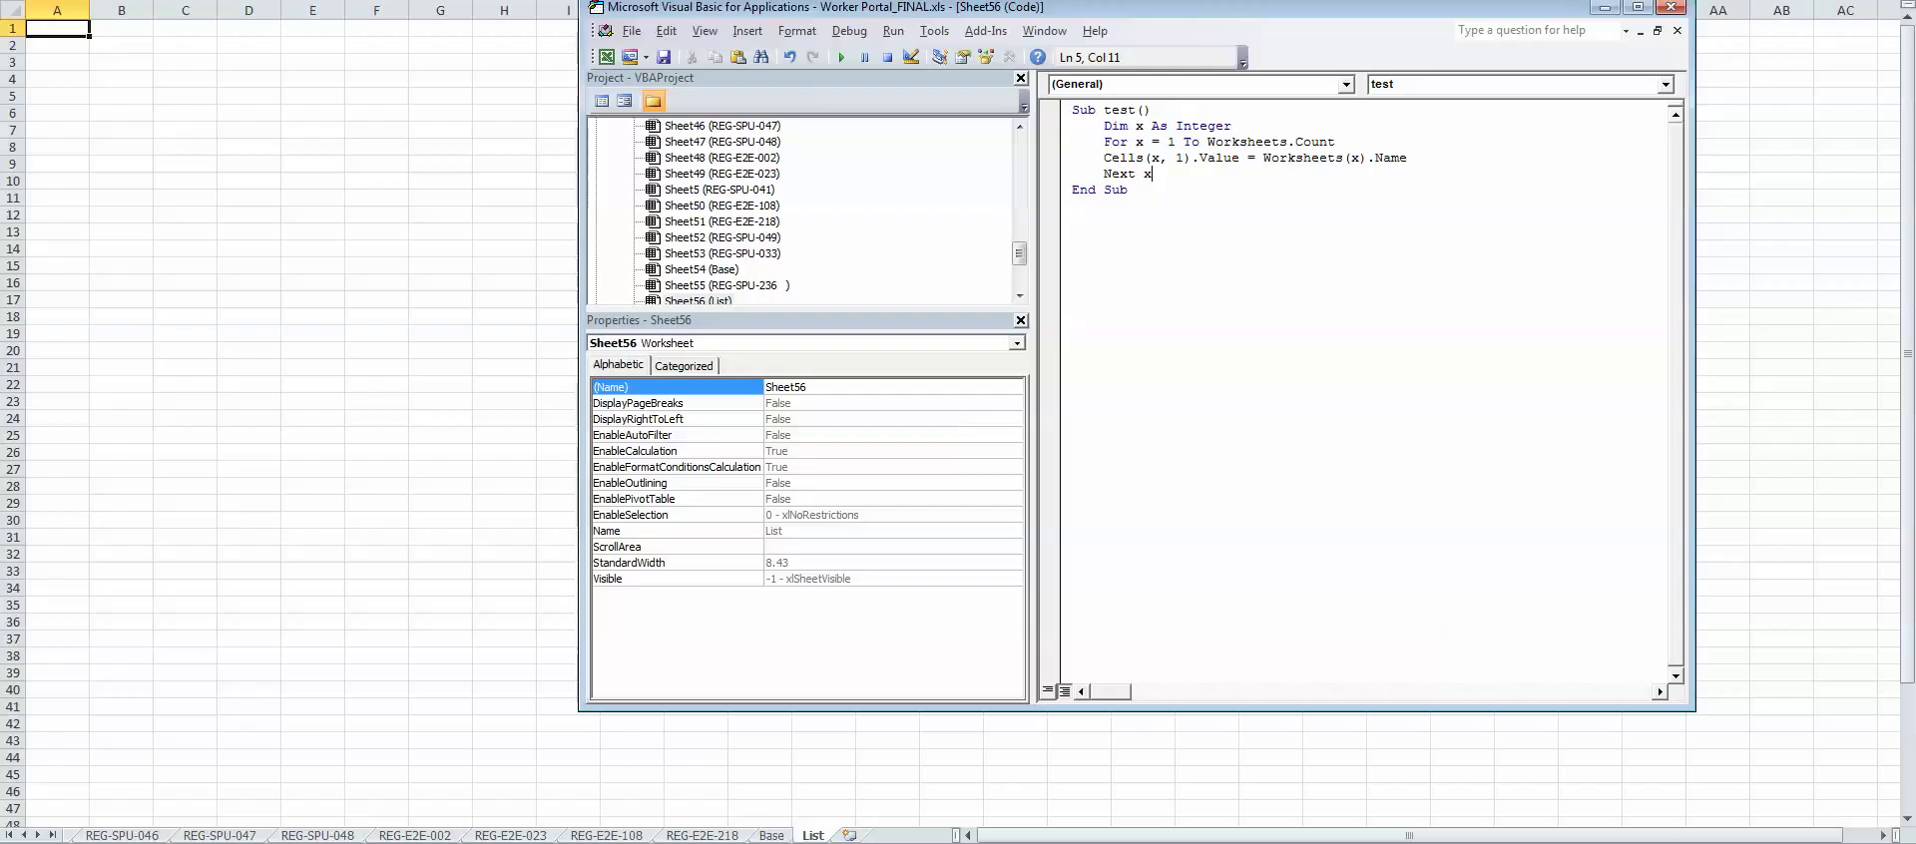
{"action": "key", "text": "ctrl+a"}
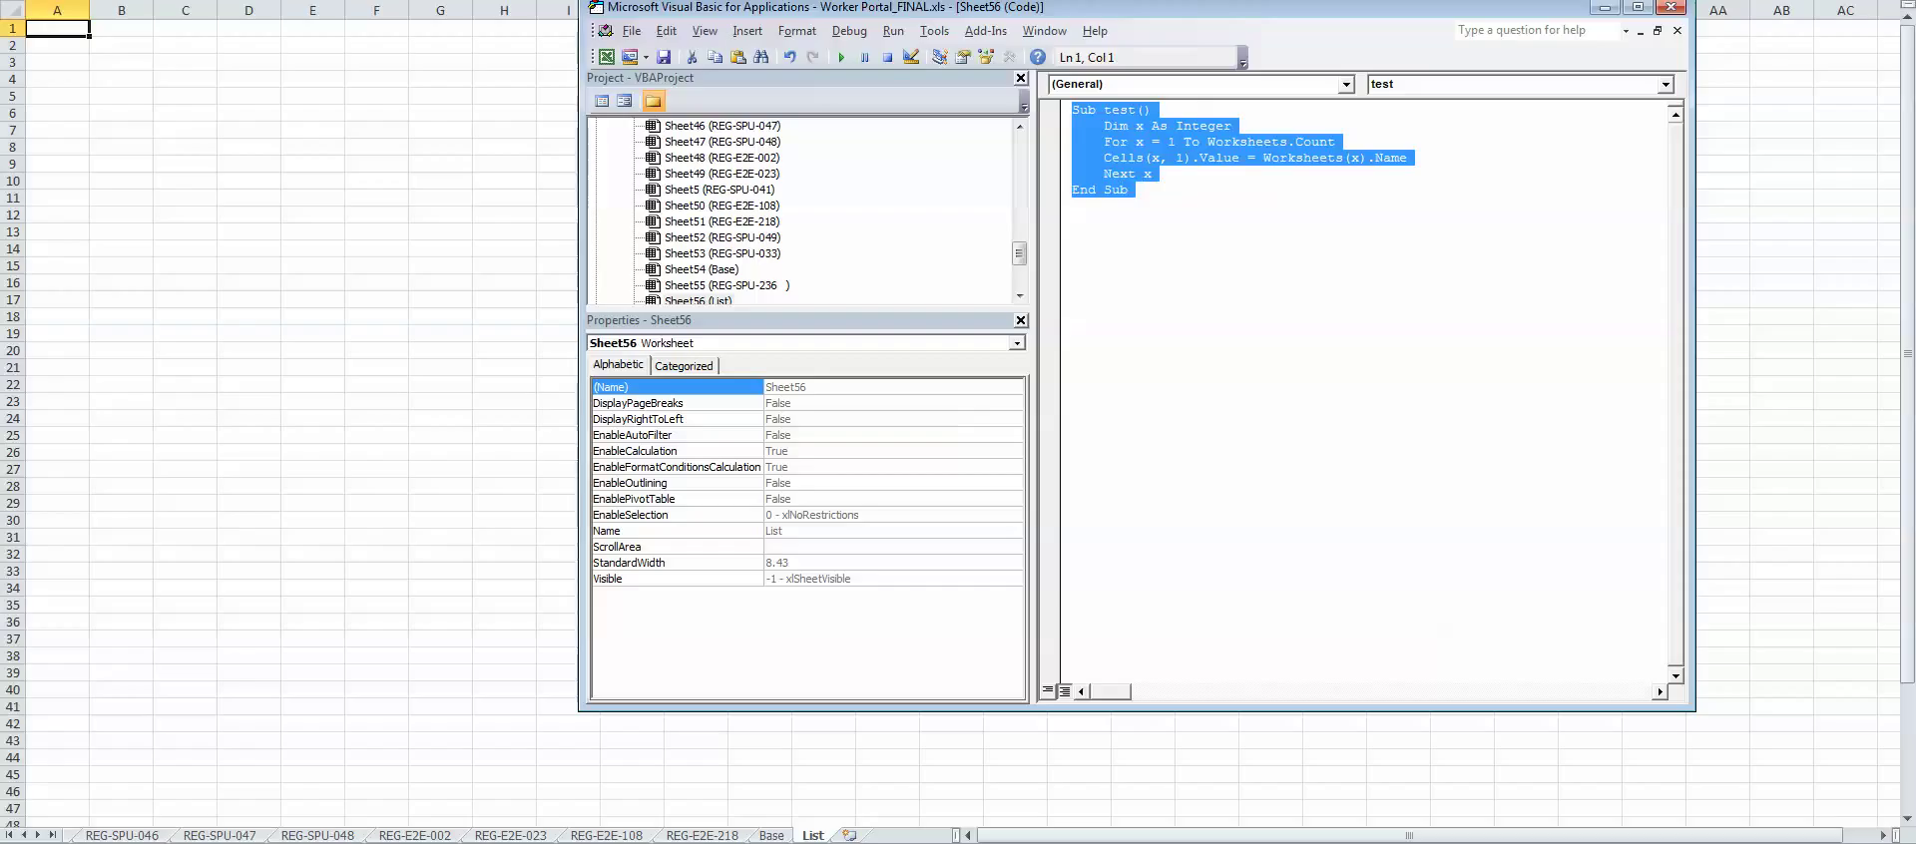
{"action": "mouse_move", "coordinate": [841, 56]}
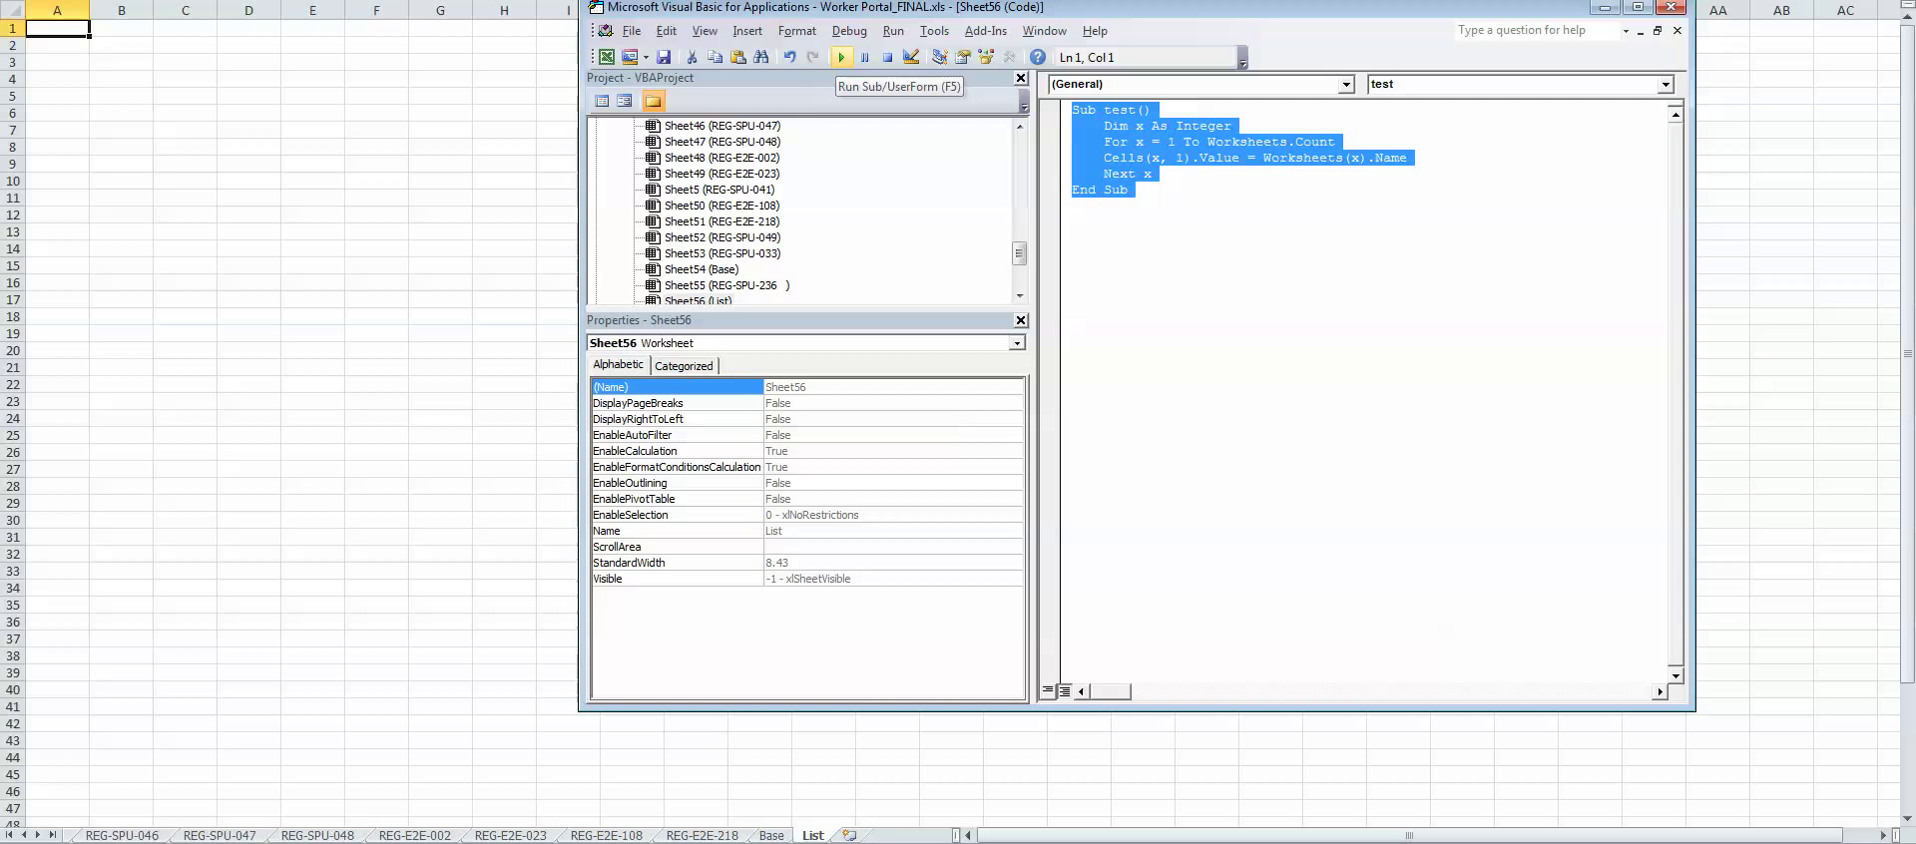
Step: Run the test macro so column A of List fills with every worksheet name
{"action": "left_click", "coordinate": [842, 56]}
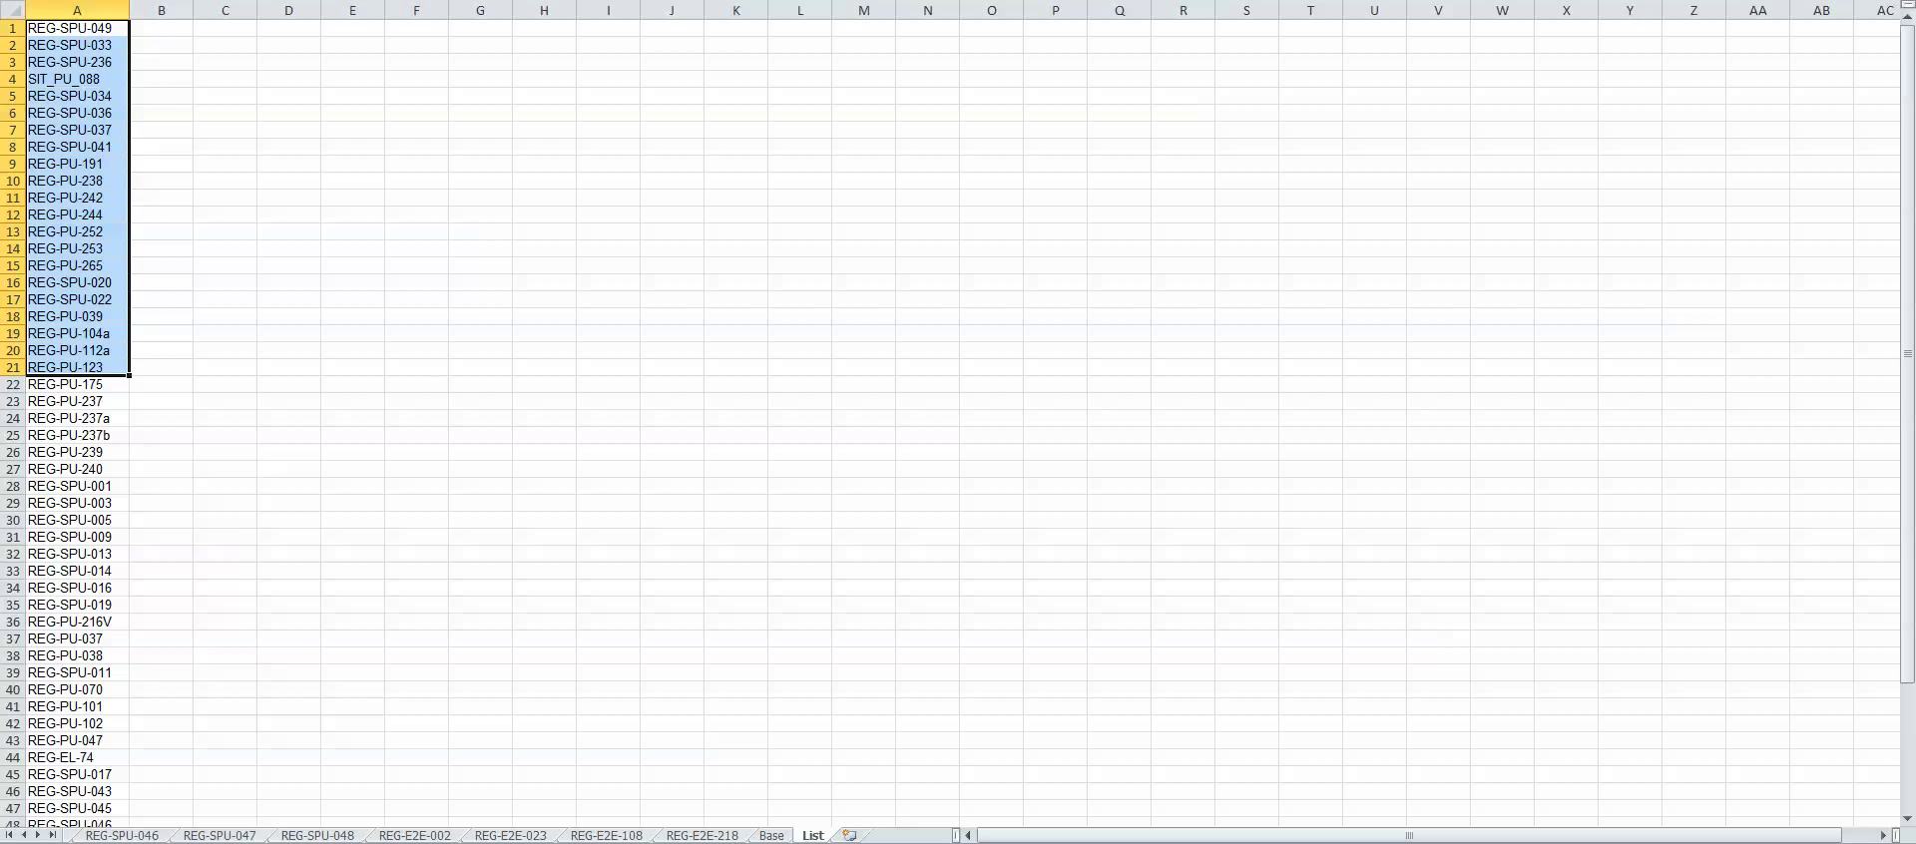
{"action": "scroll", "scroll_direction": "down", "scroll_amount": 3}
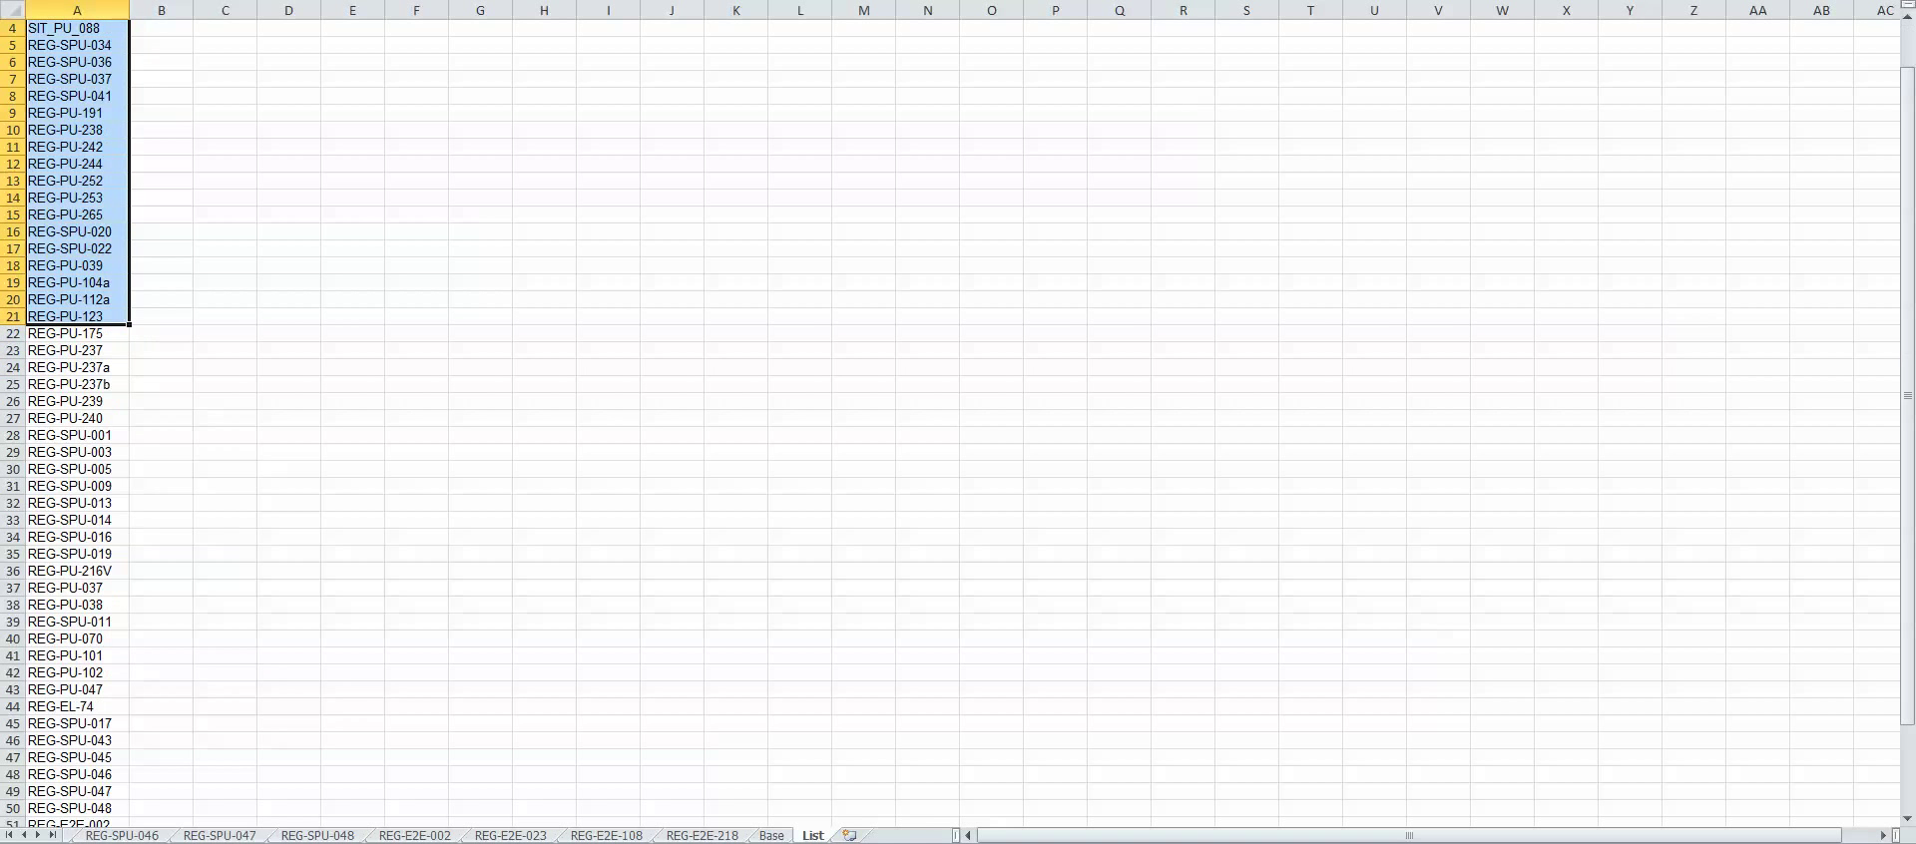